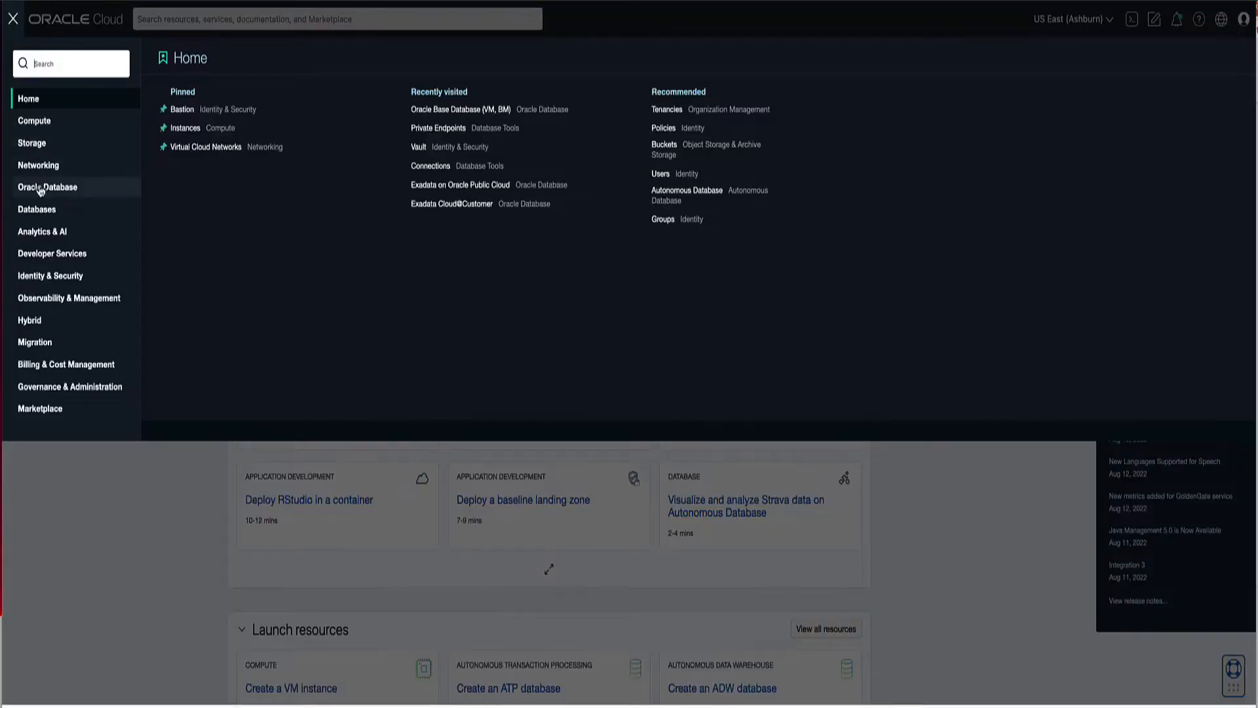
Navigate to Oracle Database > Oracle Base Database (VM, BM) DB systems list.
{"action": "left_click", "coordinate": [47, 187]}
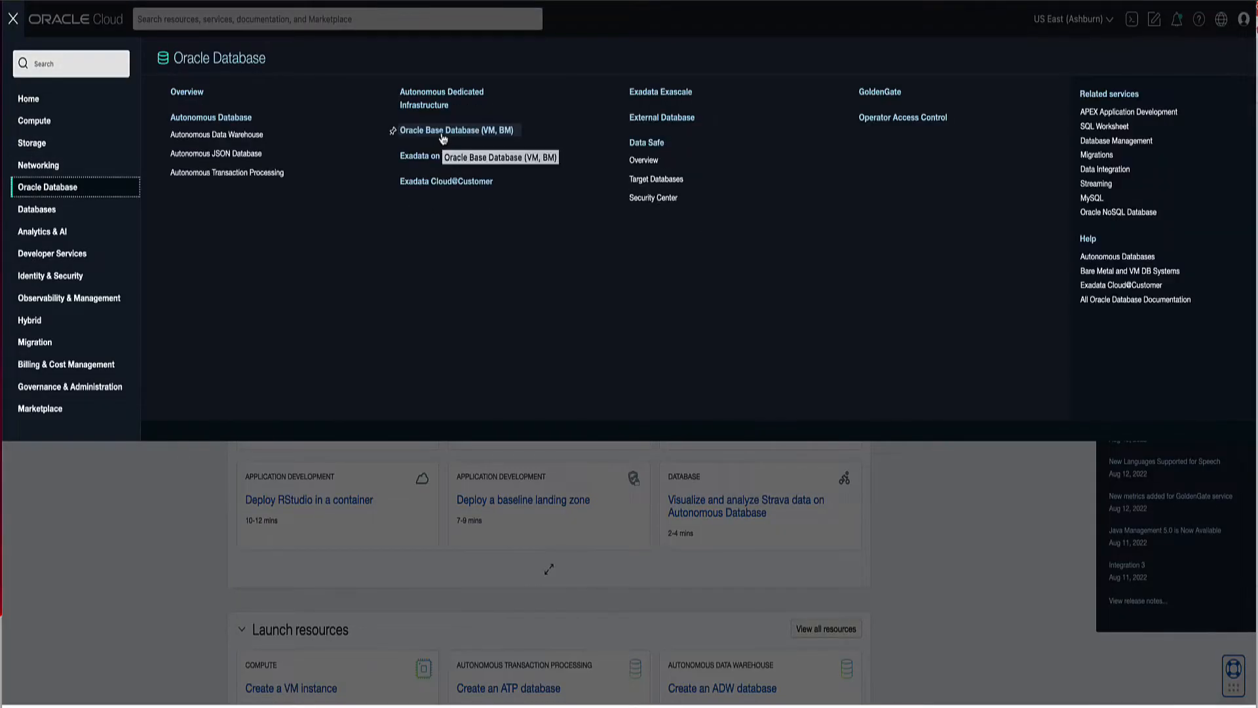
{"action": "left_click", "coordinate": [456, 130]}
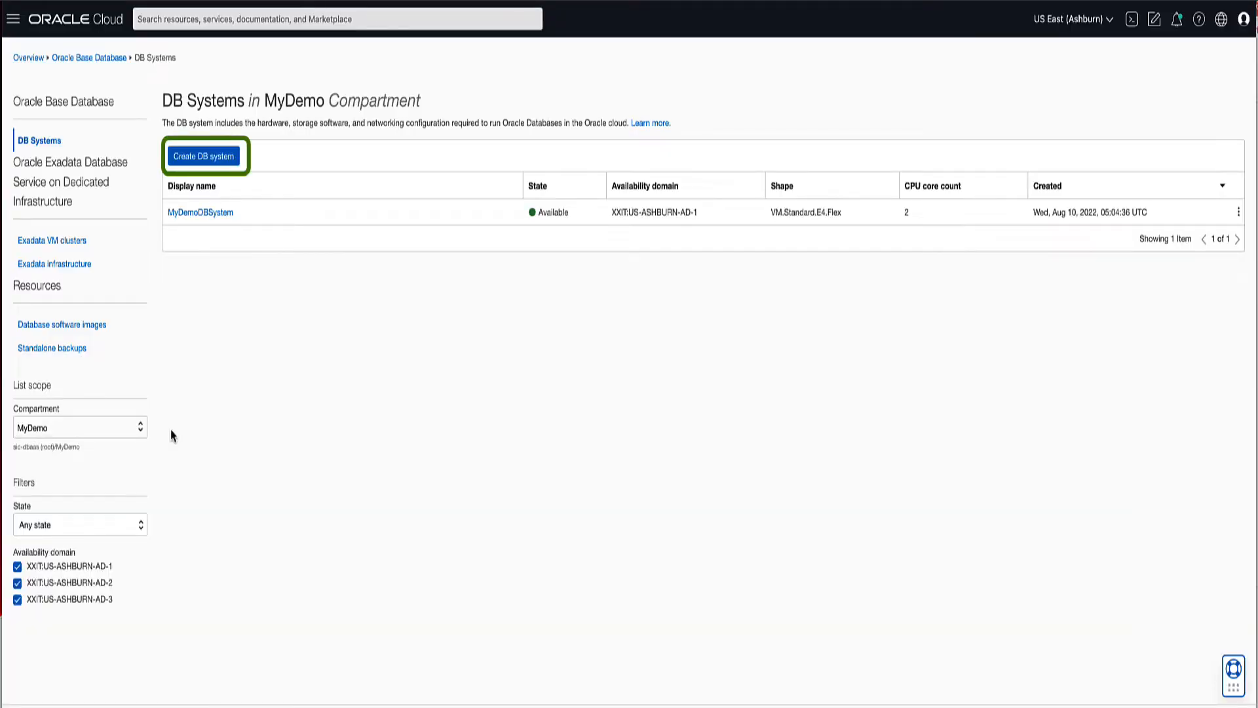
Begin creating a DB system and name it MyDemoFlexDBSystem, keeping AD-1 and Virtual Machine.
{"action": "left_click", "coordinate": [205, 156]}
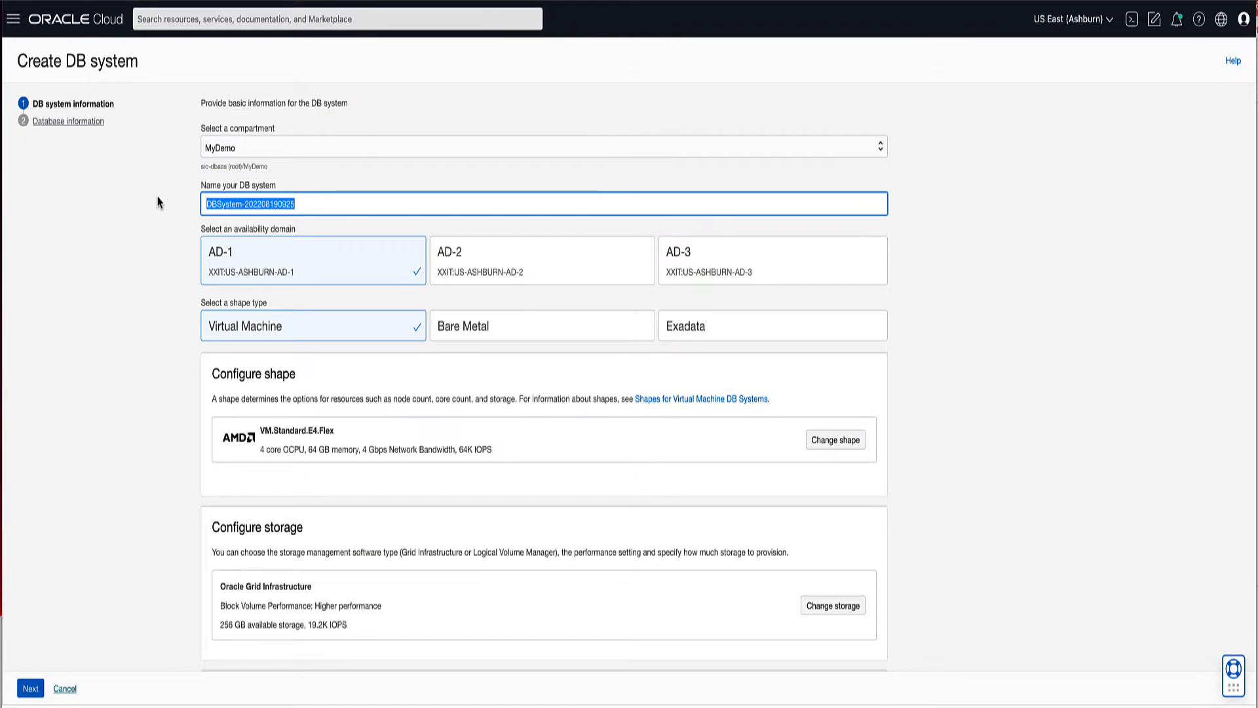
{"action": "type", "text": "MyDemoFlexDBSystem"}
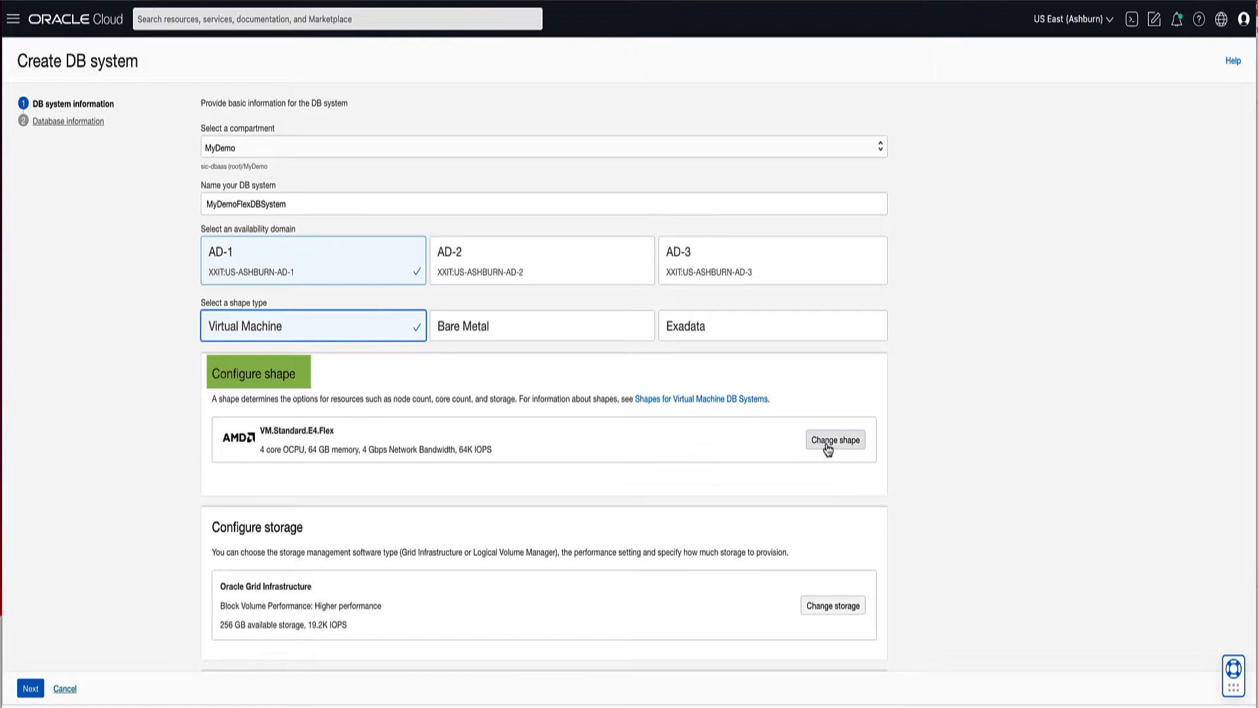
Explore the VM.Standard.E4.Flex OCPU slider from 3 up to 64 and settle on 3 OCPUs per node.
{"action": "left_click", "coordinate": [833, 441]}
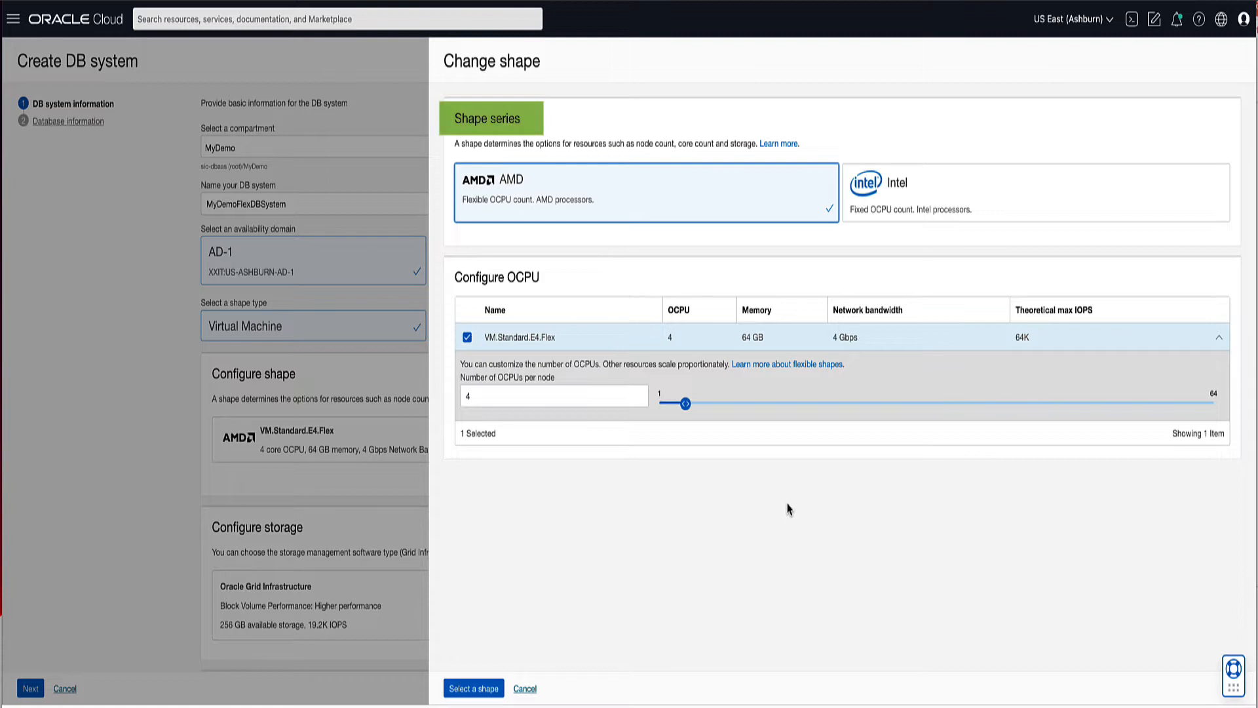
{"action": "mouse_move", "coordinate": [713, 344]}
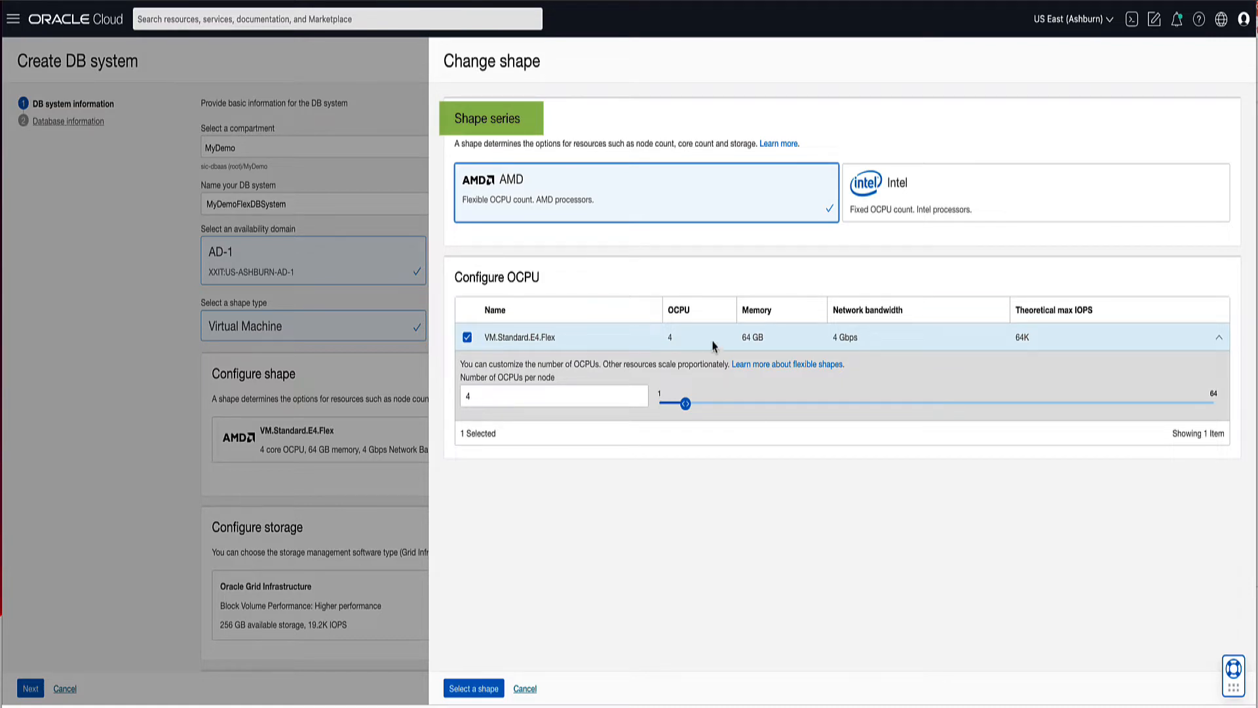
{"action": "mouse_move", "coordinate": [609, 207]}
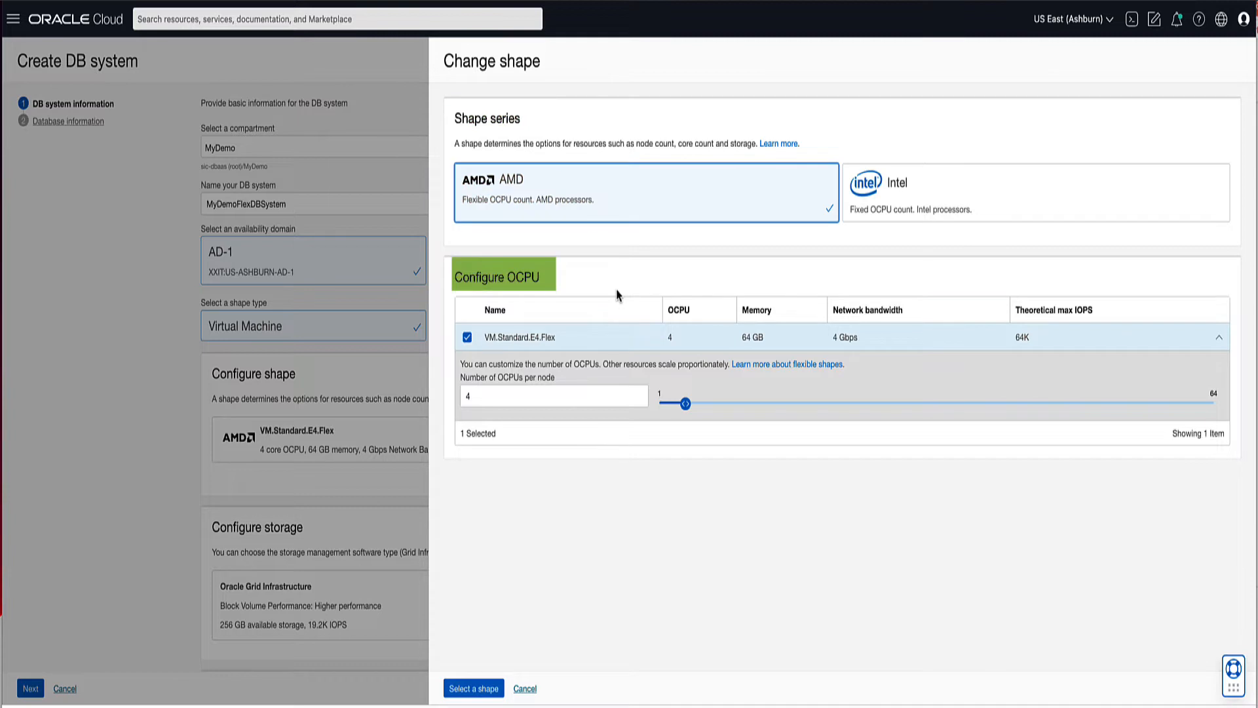
{"action": "left_click", "coordinate": [553, 396]}
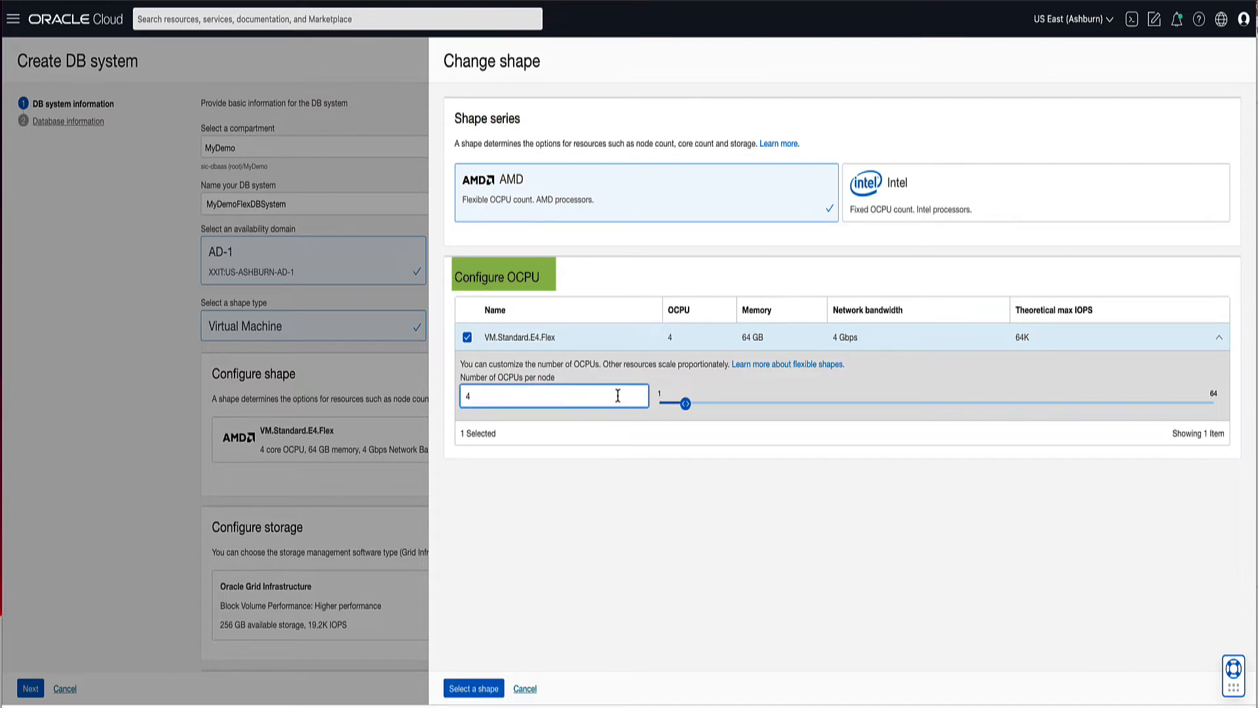
{"action": "left_click_drag", "start_coordinate": [683, 404], "coordinate": [676, 403]}
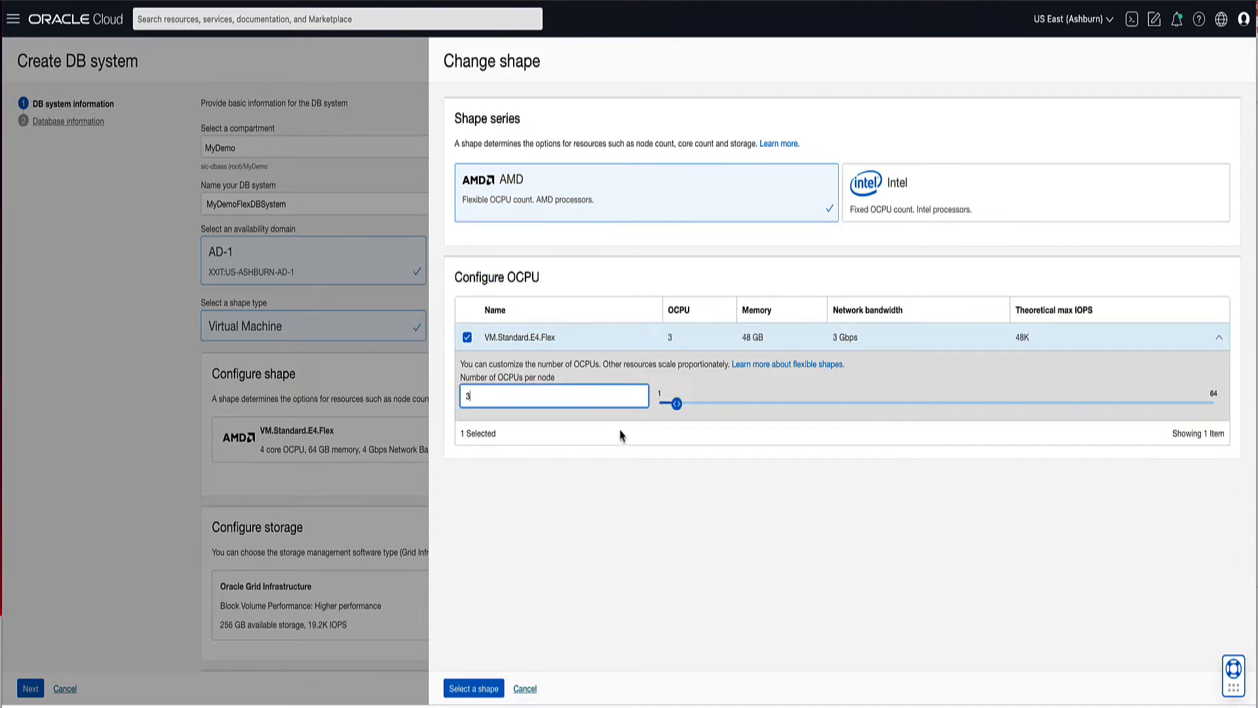
{"action": "left_click_drag", "start_coordinate": [676, 404], "coordinate": [686, 403]}
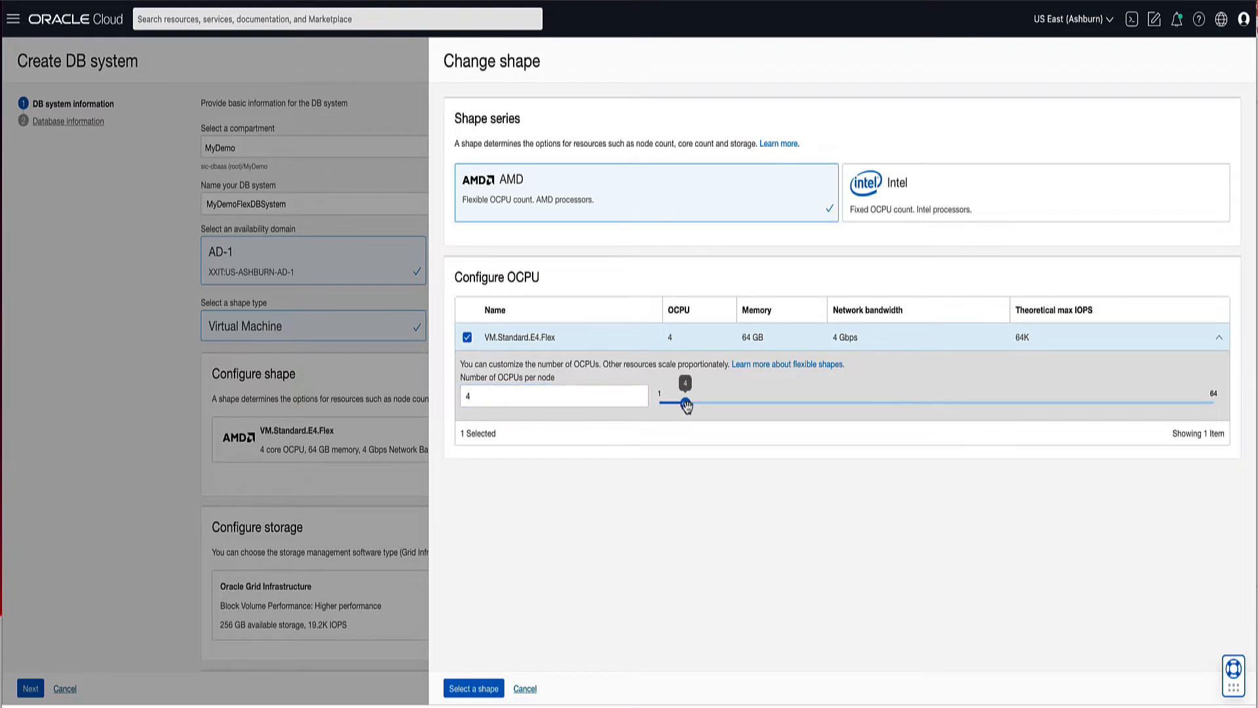
{"action": "left_click_drag", "start_coordinate": [685, 405], "coordinate": [721, 405]}
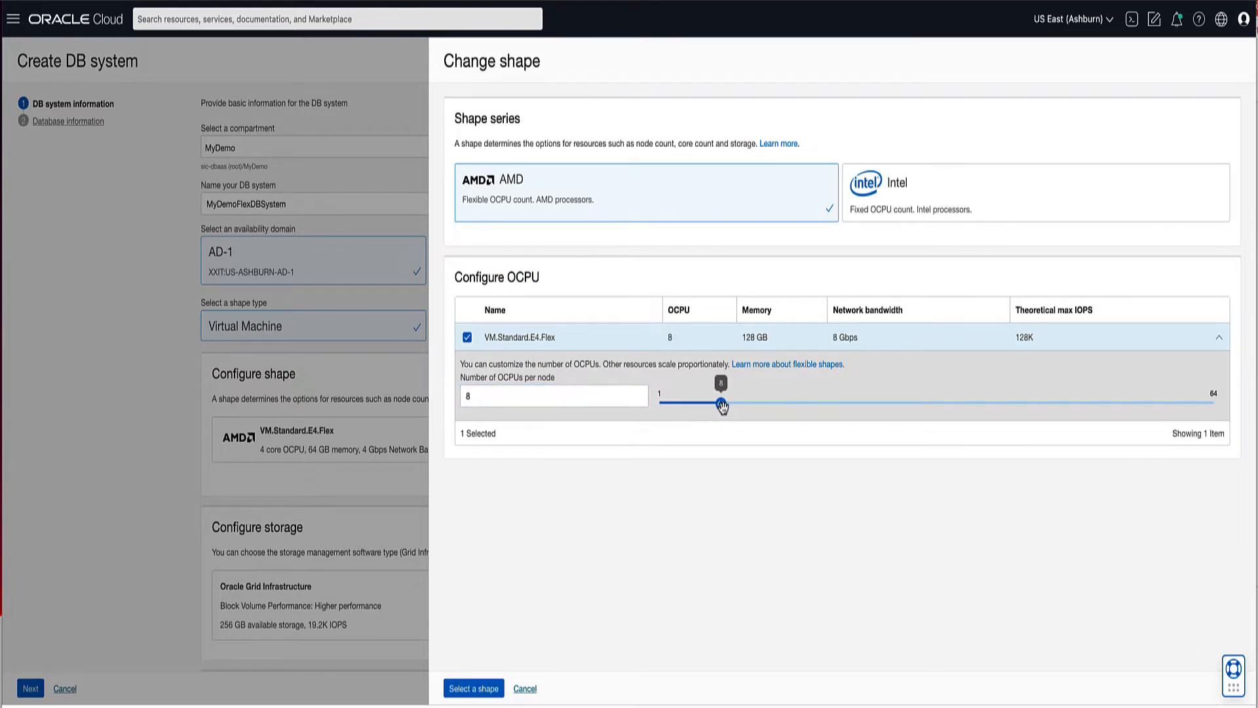
{"action": "left_click_drag", "start_coordinate": [721, 405], "coordinate": [733, 405]}
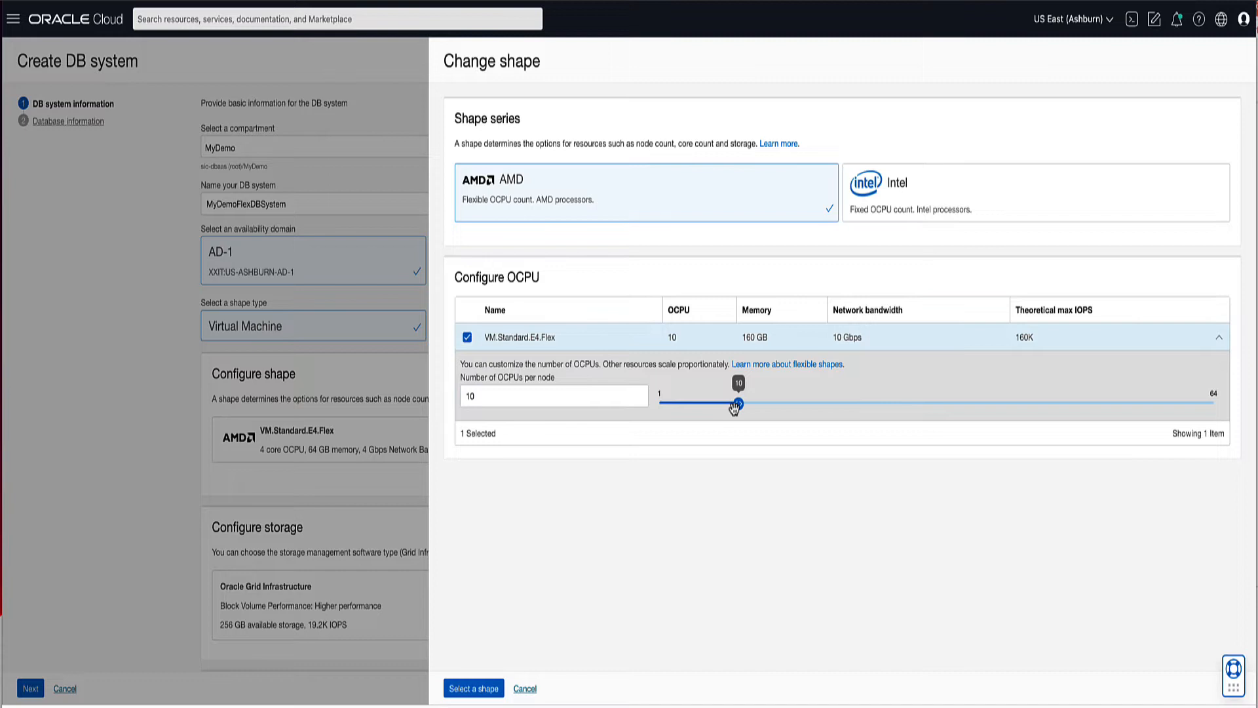
{"action": "left_click_drag", "start_coordinate": [734, 405], "coordinate": [745, 404]}
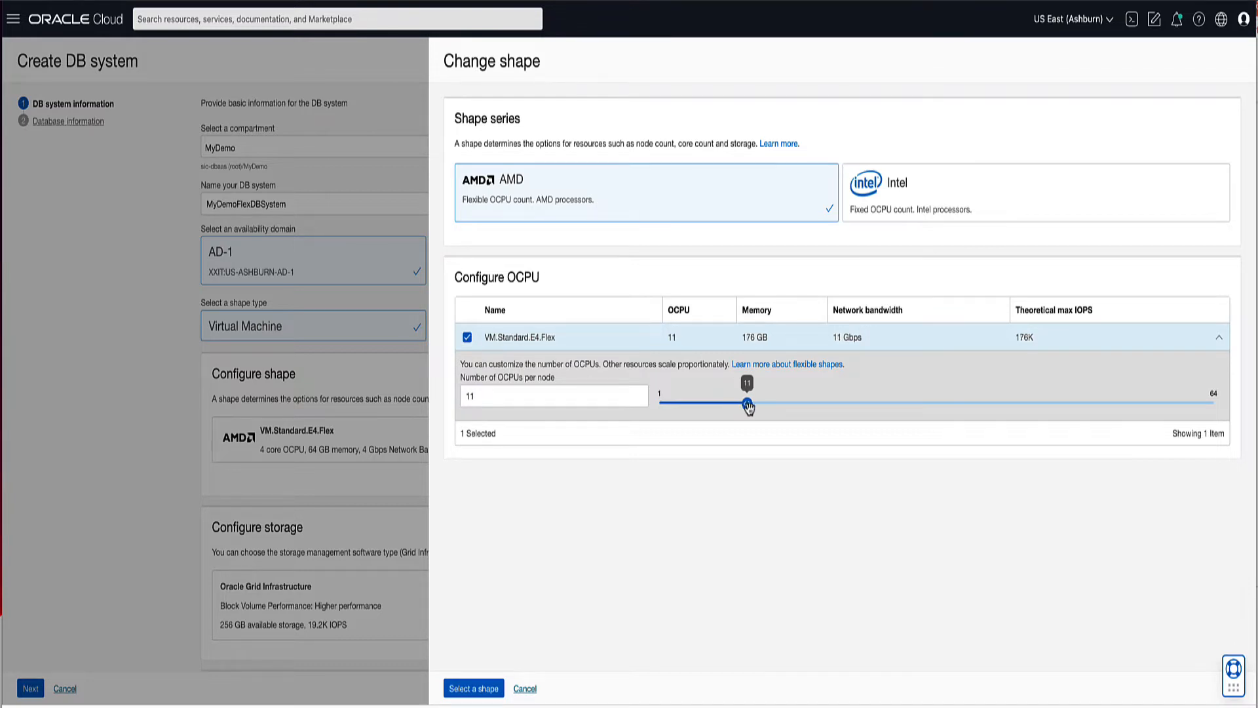
{"action": "left_click_drag", "start_coordinate": [745, 404], "coordinate": [770, 404]}
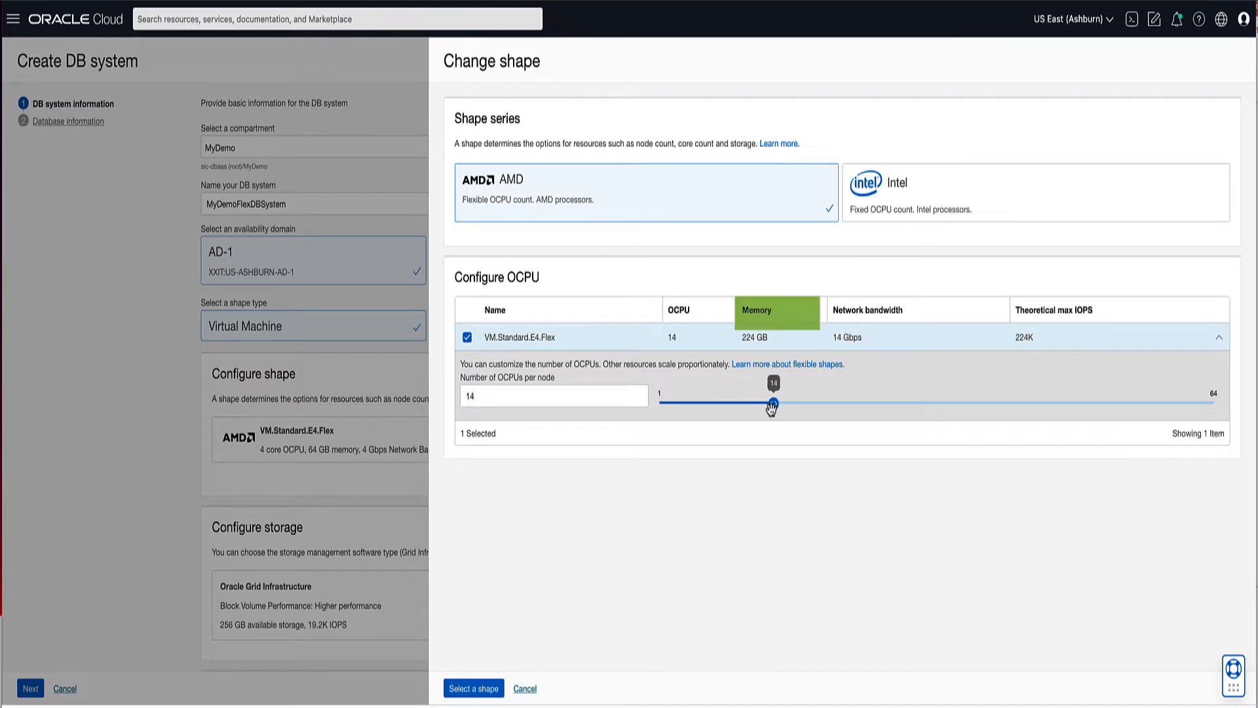
{"action": "left_click_drag", "start_coordinate": [768, 403], "coordinate": [835, 402]}
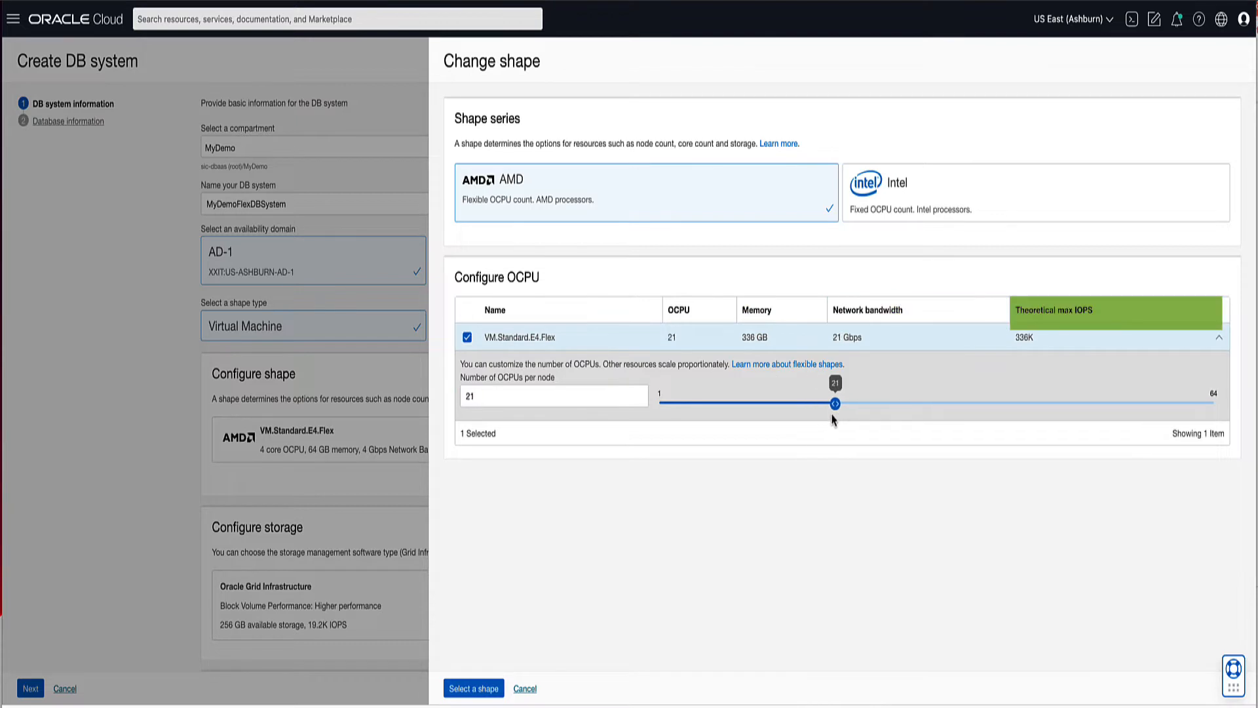
{"action": "left_click_drag", "start_coordinate": [834, 402], "coordinate": [1001, 402]}
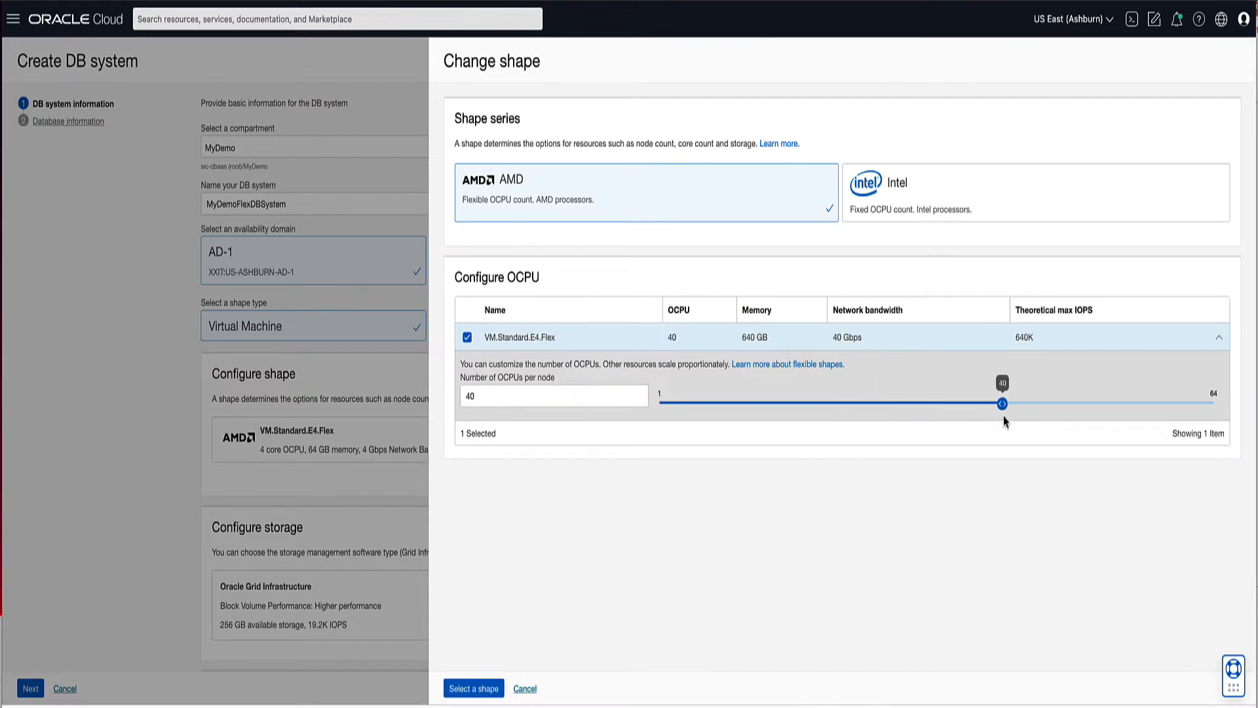
{"action": "left_click_drag", "start_coordinate": [1001, 402], "coordinate": [1213, 402]}
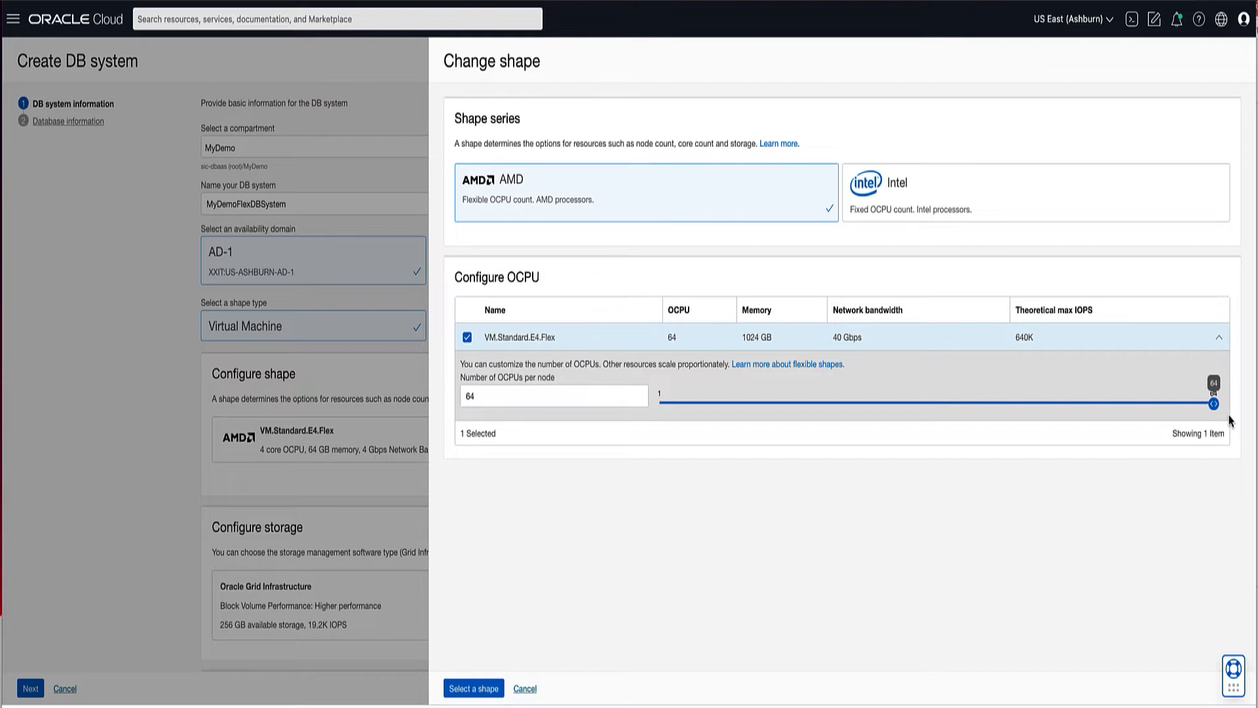
{"action": "left_click_drag", "start_coordinate": [1217, 403], "coordinate": [847, 403]}
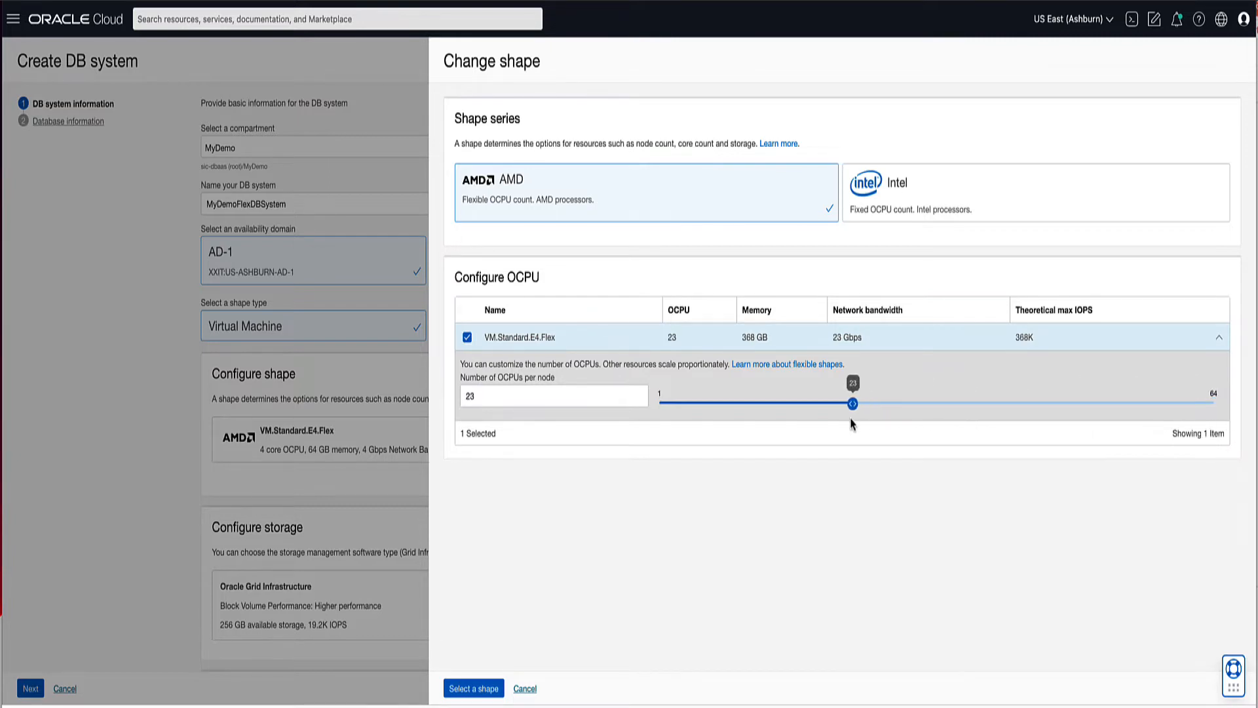
{"action": "left_click_drag", "start_coordinate": [848, 401], "coordinate": [726, 404]}
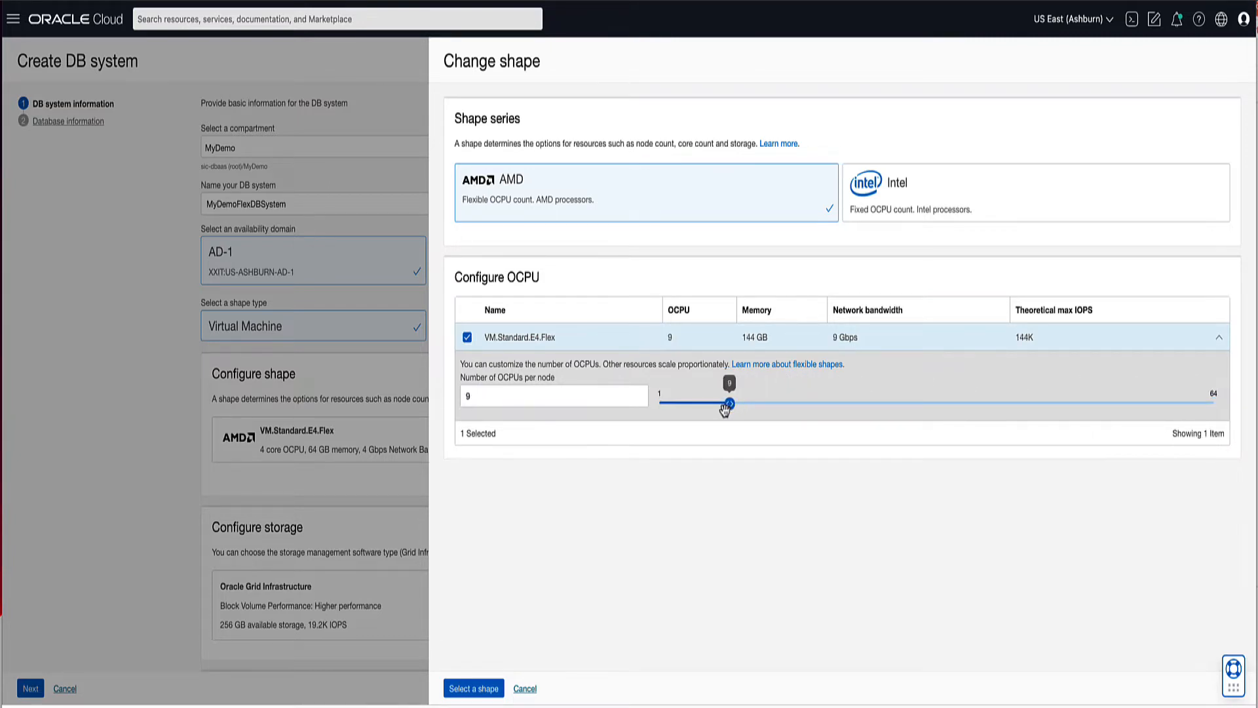
{"action": "left_click_drag", "start_coordinate": [726, 404], "coordinate": [676, 404]}
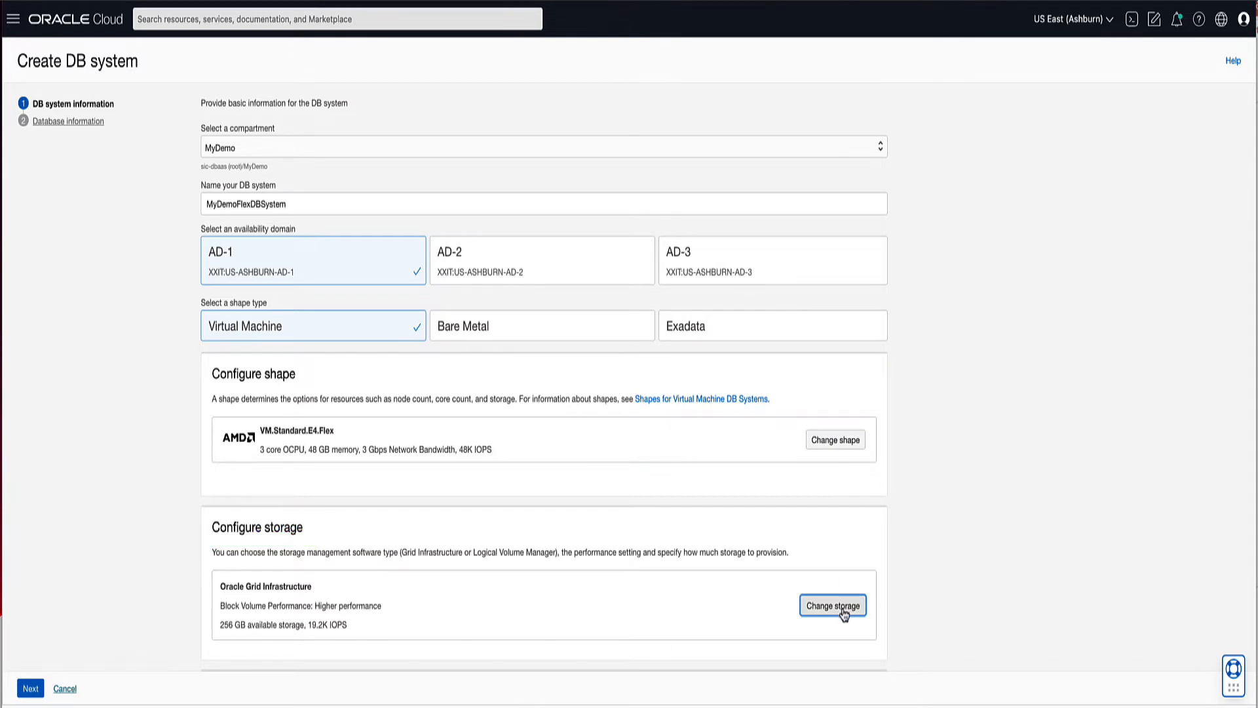
Review storage with Oracle Grid Infrastructure and choose higher performance volumes at 256 GB.
{"action": "left_click", "coordinate": [832, 606]}
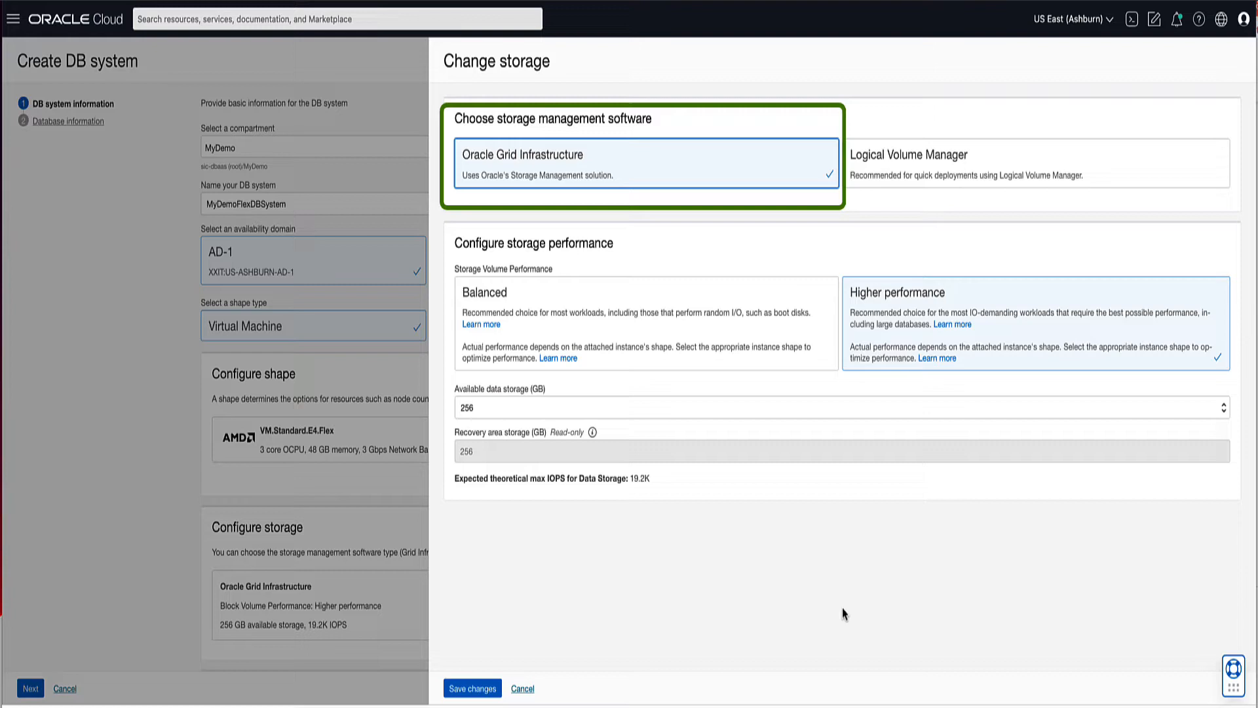
{"action": "mouse_move", "coordinate": [671, 258]}
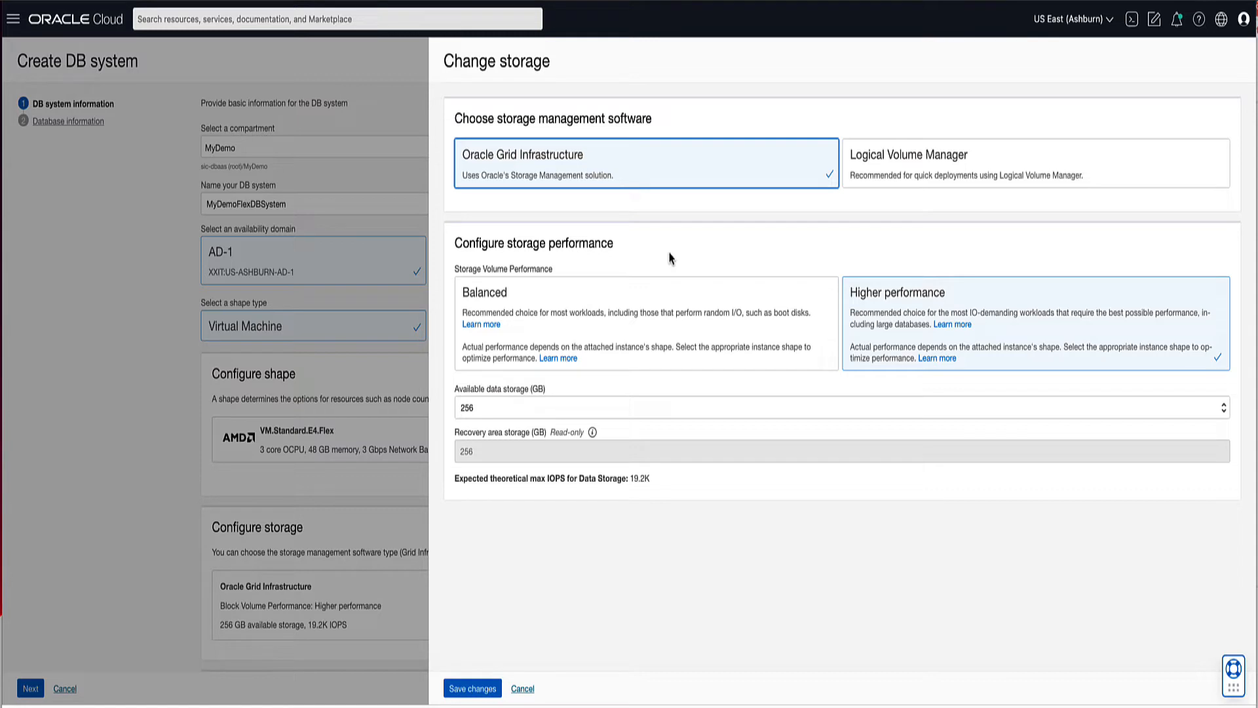
{"action": "left_click", "coordinate": [1035, 321]}
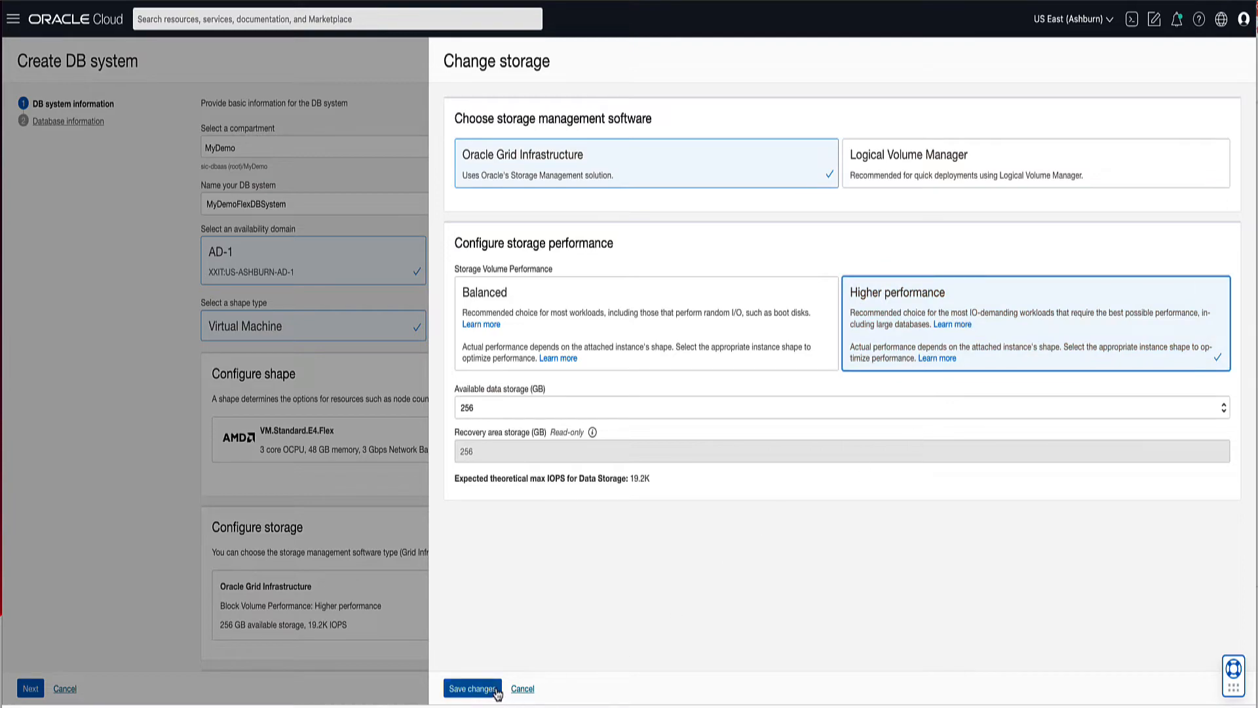
Save storage, set total node count to 2 and name the cluster MyFlexClus.
{"action": "left_click", "coordinate": [472, 688]}
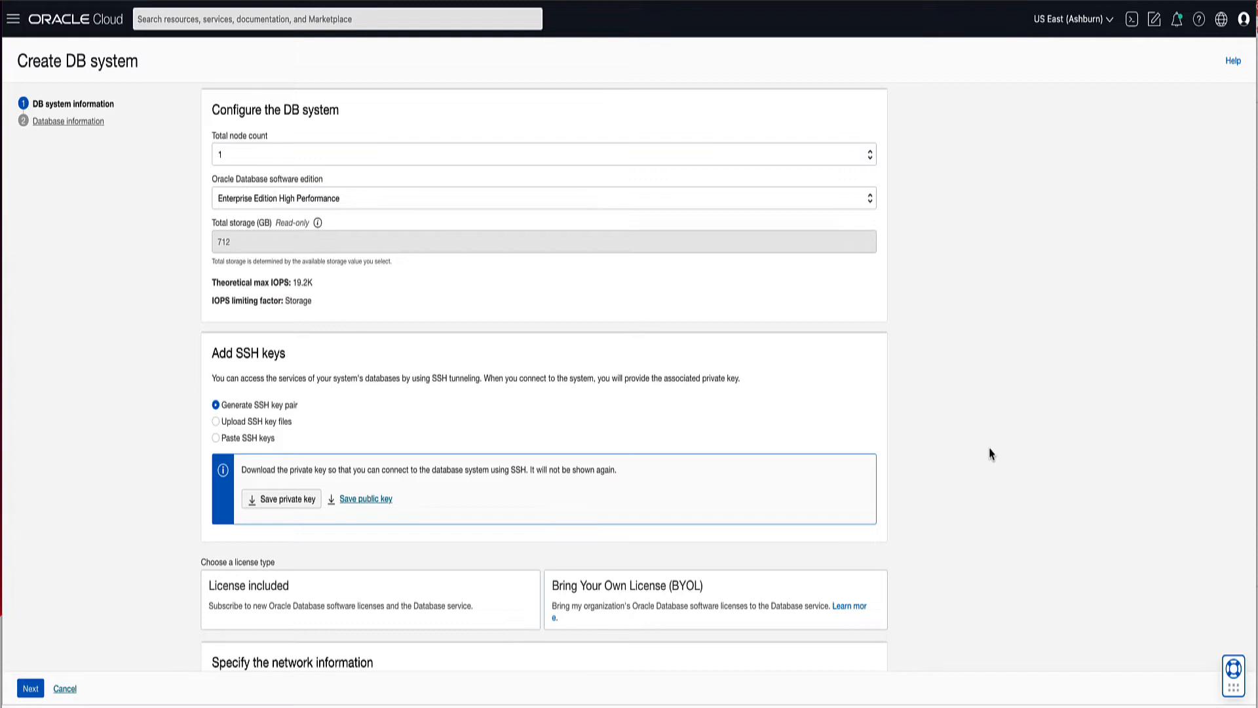
{"action": "left_click", "coordinate": [868, 153]}
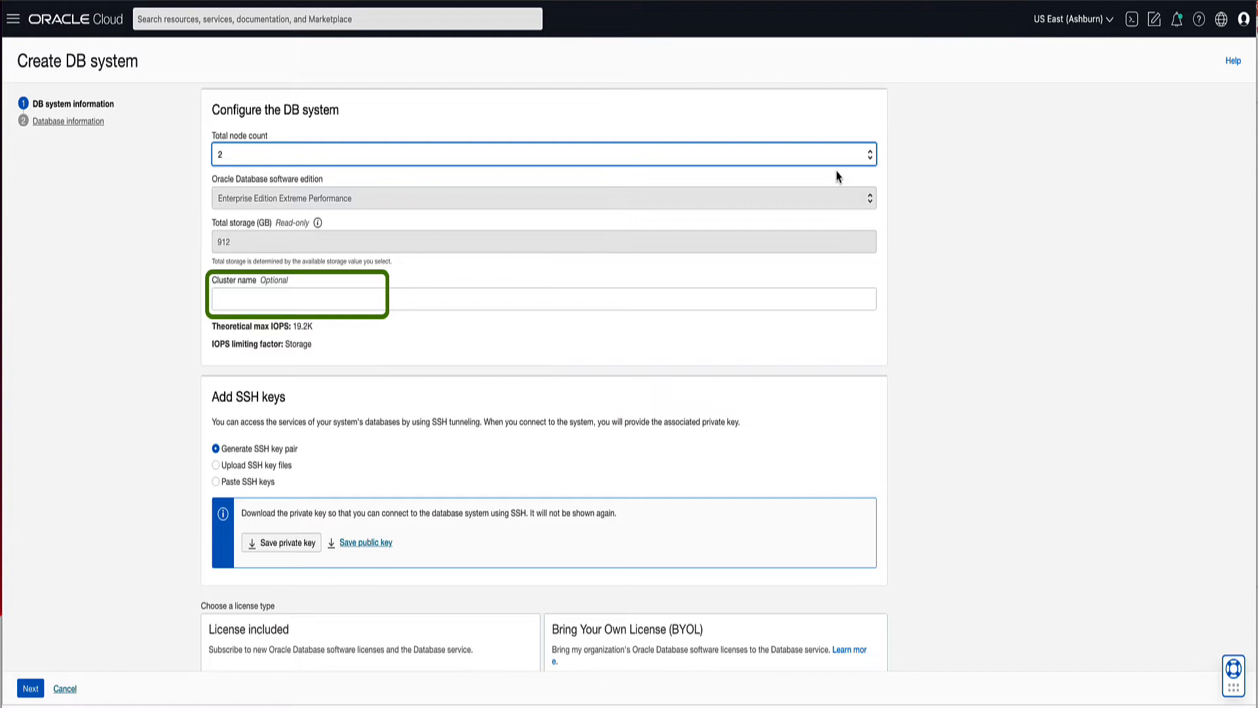
{"action": "type", "text": "MyFlexClus"}
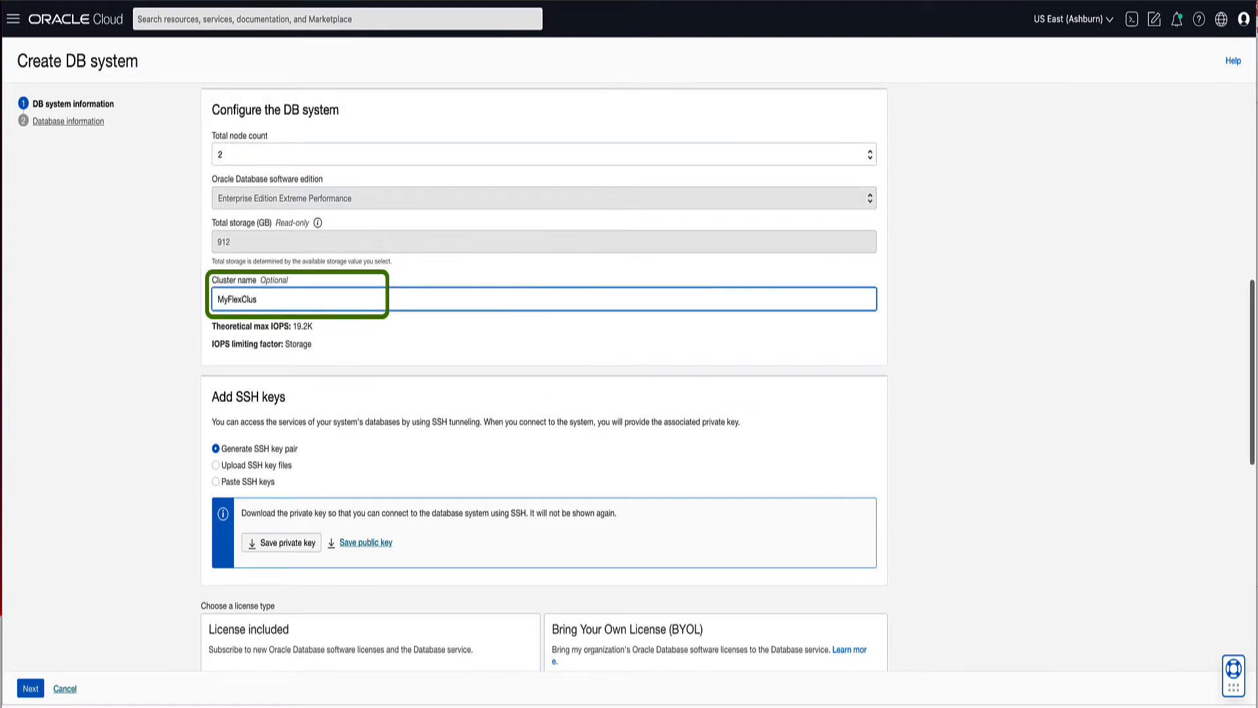
{"action": "scroll", "scroll_direction": "down", "scroll_amount": 3}
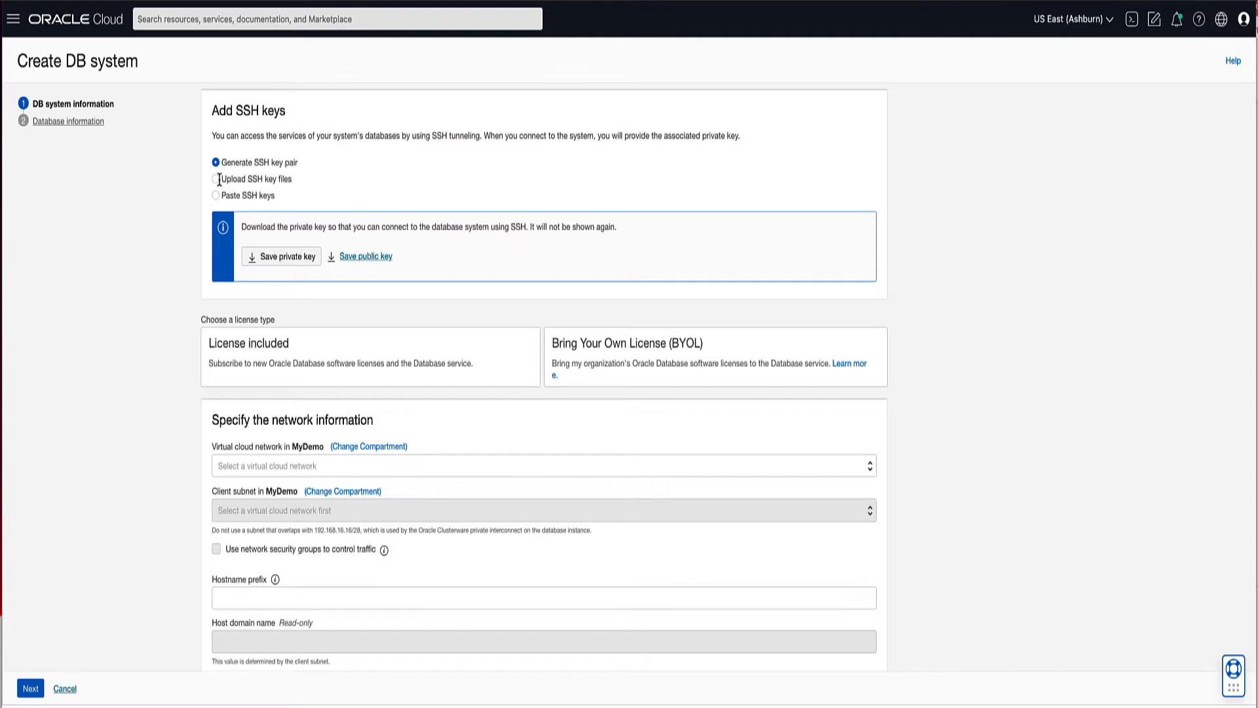
Choose Bring Your Own License (BYOL) as the DB system license type.
{"action": "left_click", "coordinate": [215, 180]}
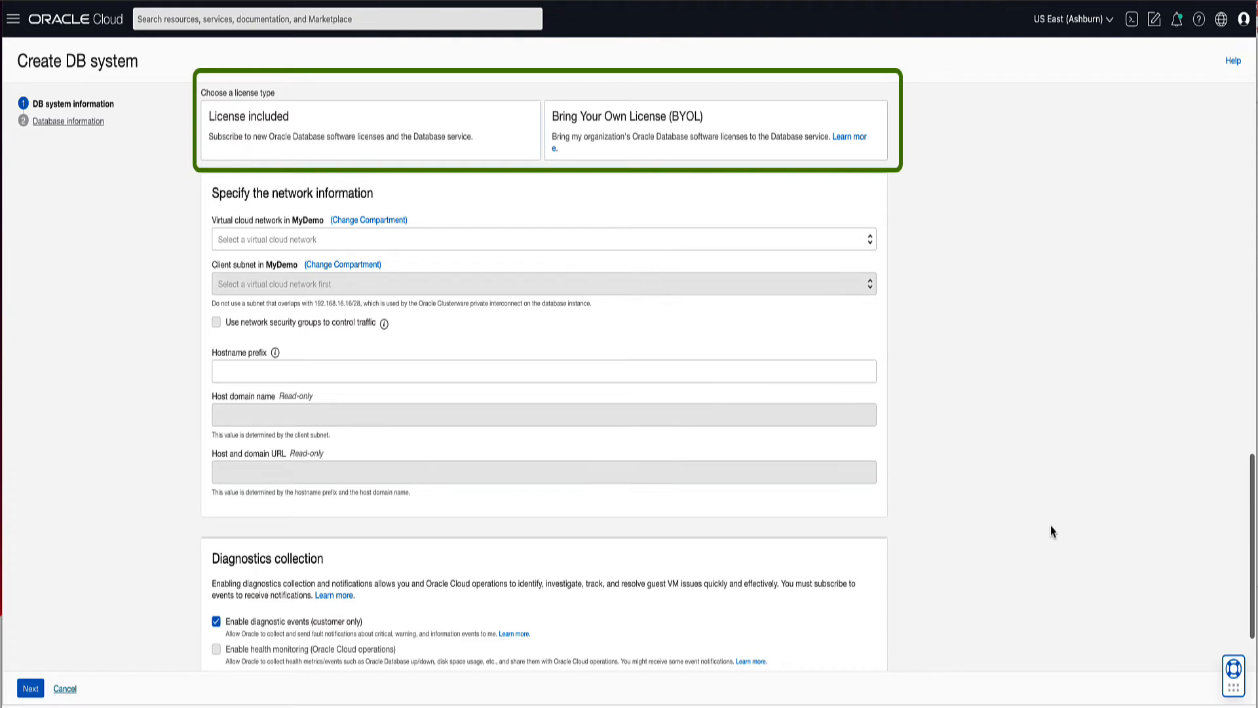
{"action": "left_click", "coordinate": [715, 129]}
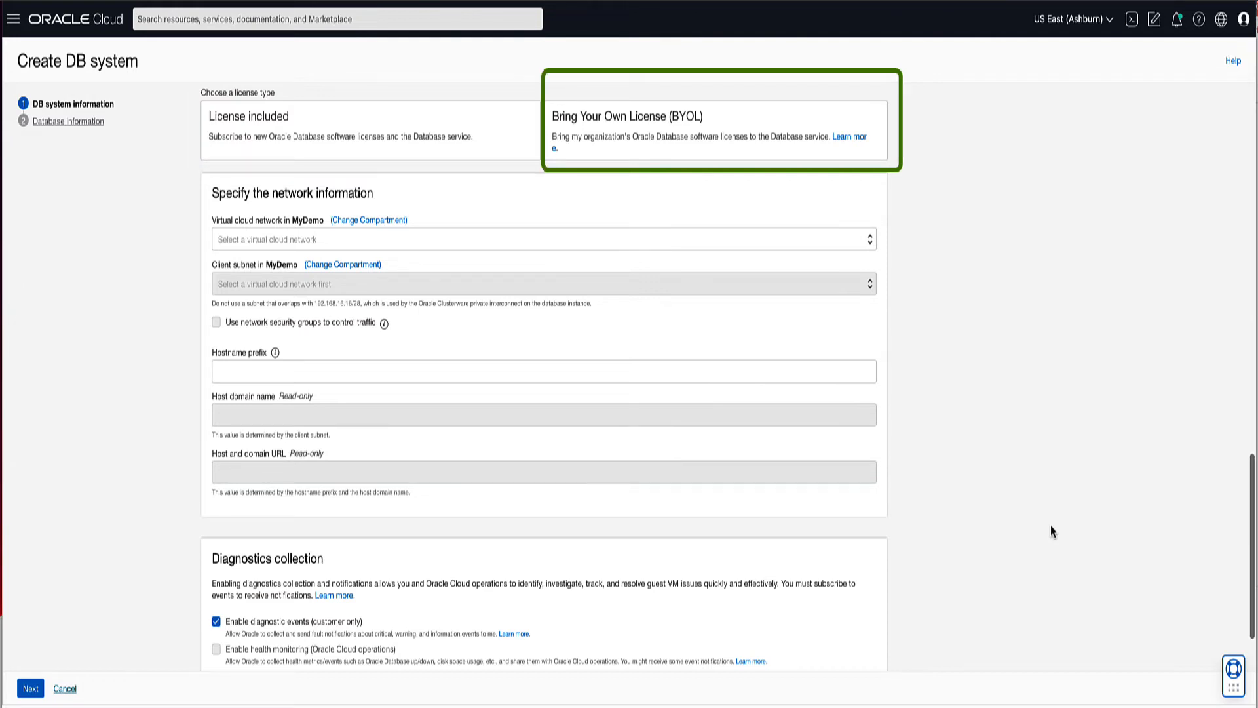
{"action": "mouse_move", "coordinate": [956, 274]}
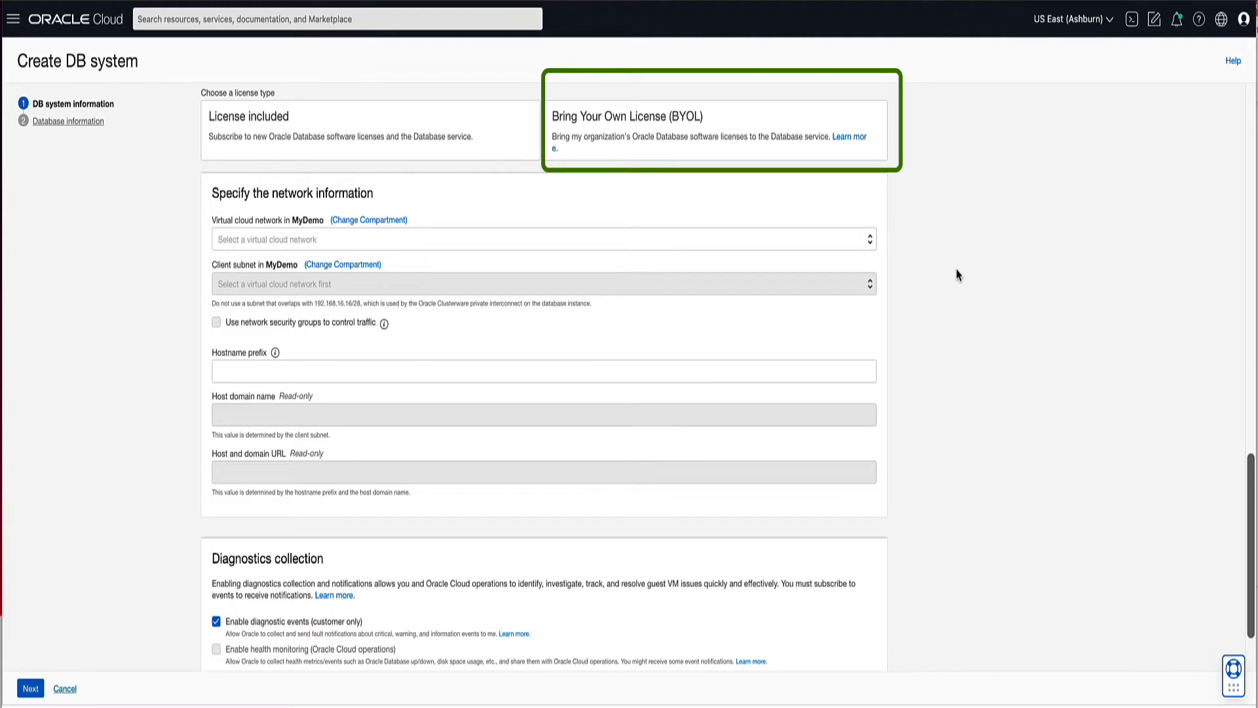
{"action": "left_click", "coordinate": [714, 130]}
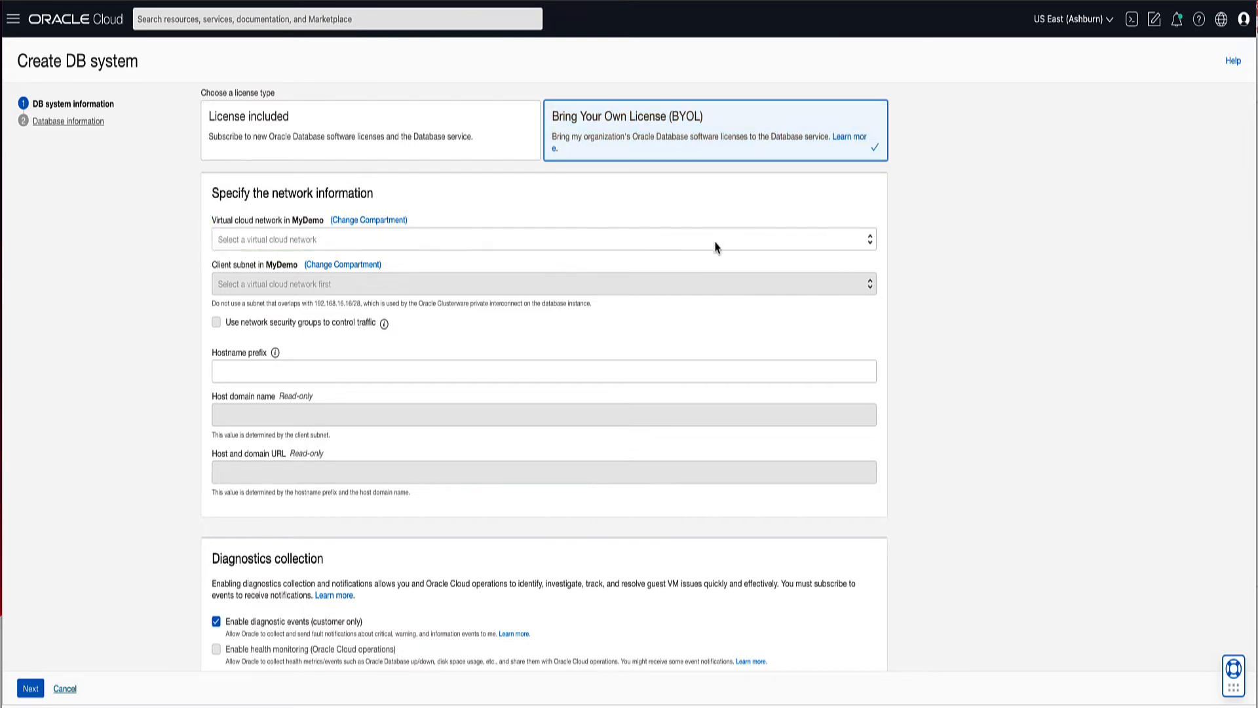
Select MyDemoVCN with its private regional subnet and hostname prefix MyFlexHost.
{"action": "left_click", "coordinate": [543, 238]}
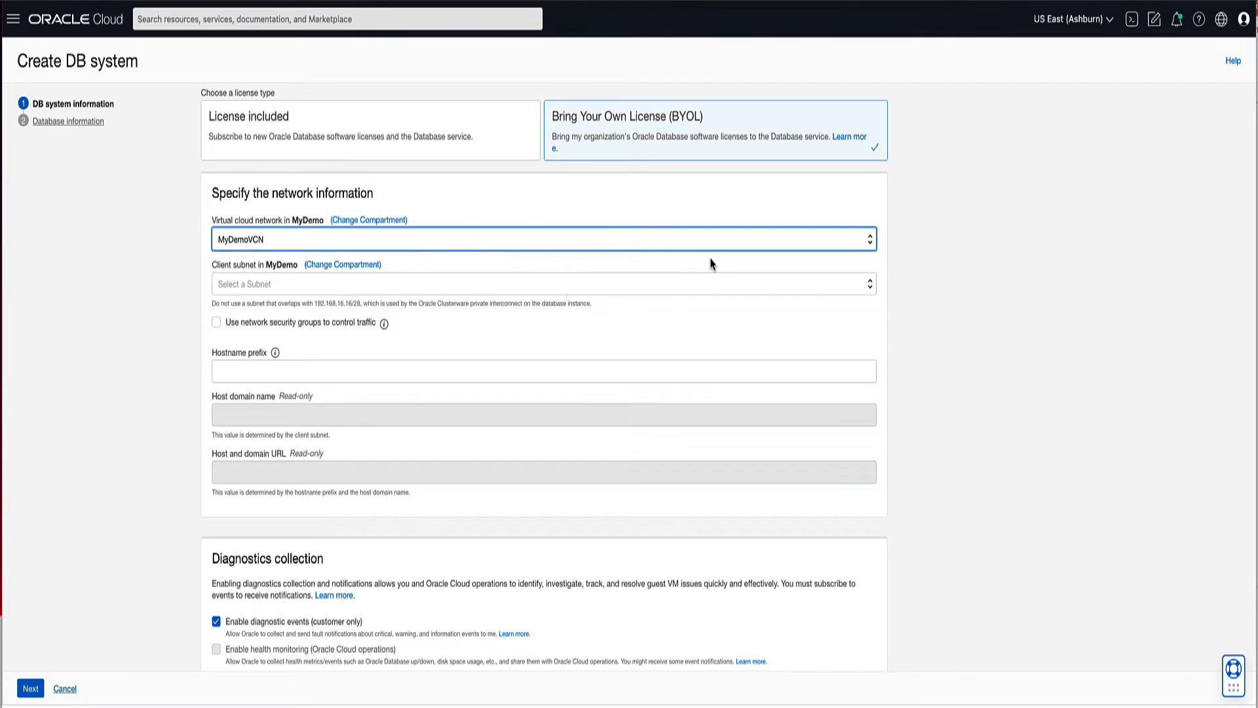
{"action": "left_click", "coordinate": [543, 283]}
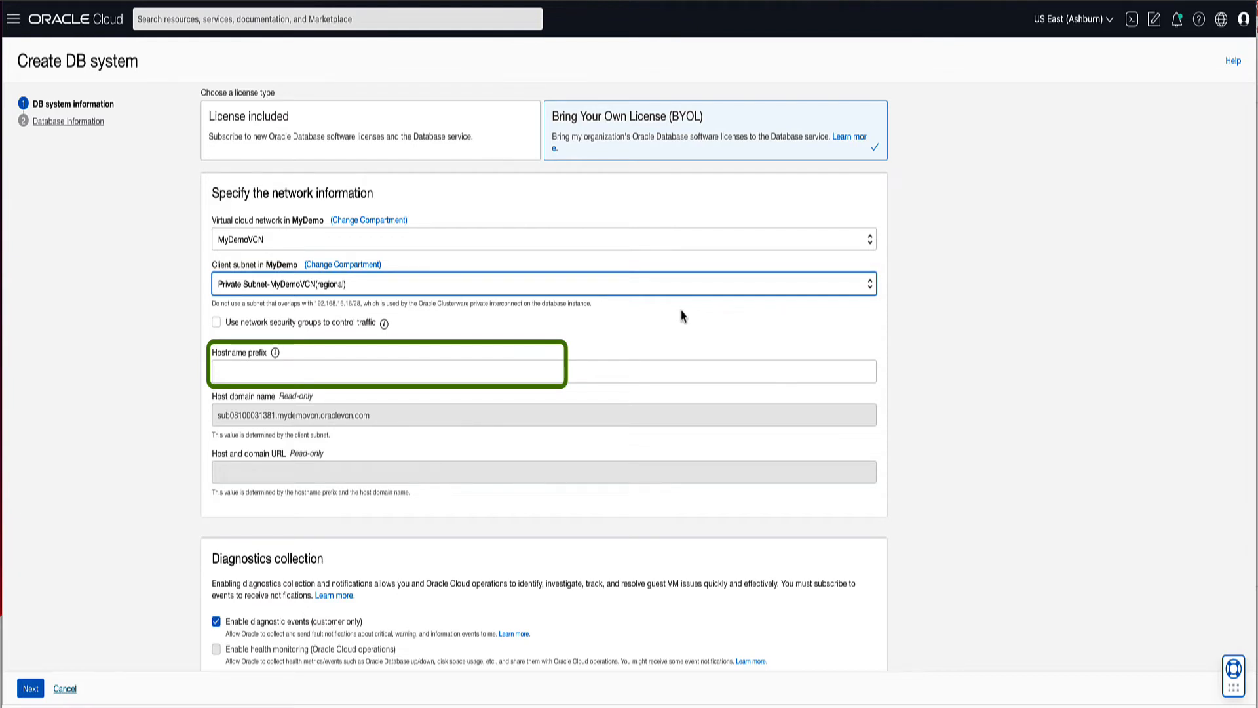
{"action": "type", "text": "MyFlexHost"}
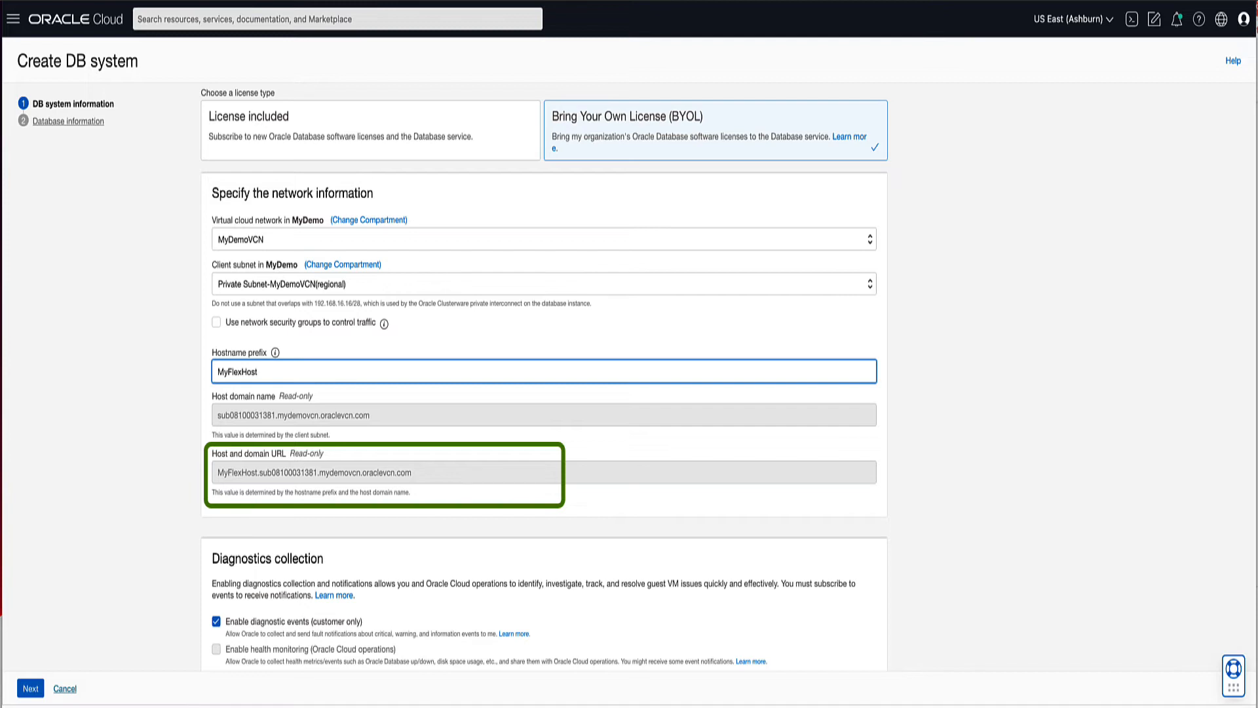
{"action": "scroll", "scroll_direction": "down", "scroll_amount": 3}
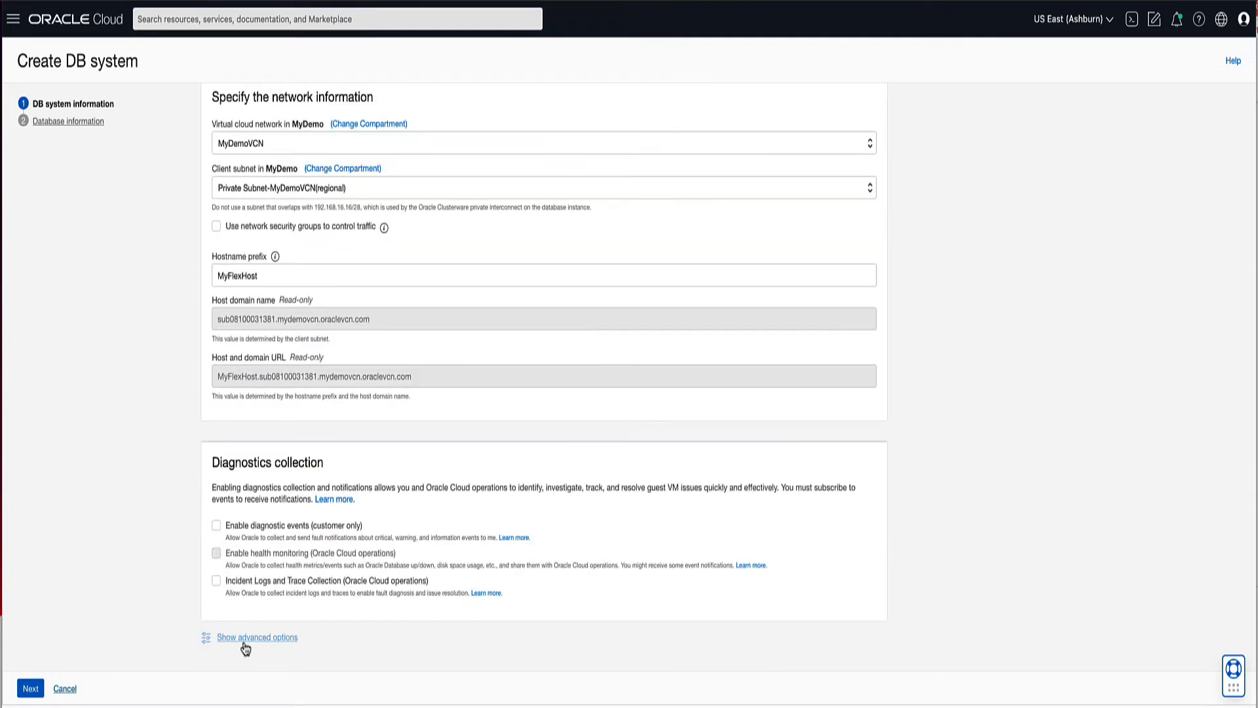
Show advanced management options, then proceed to the Database information step.
{"action": "left_click", "coordinate": [257, 637]}
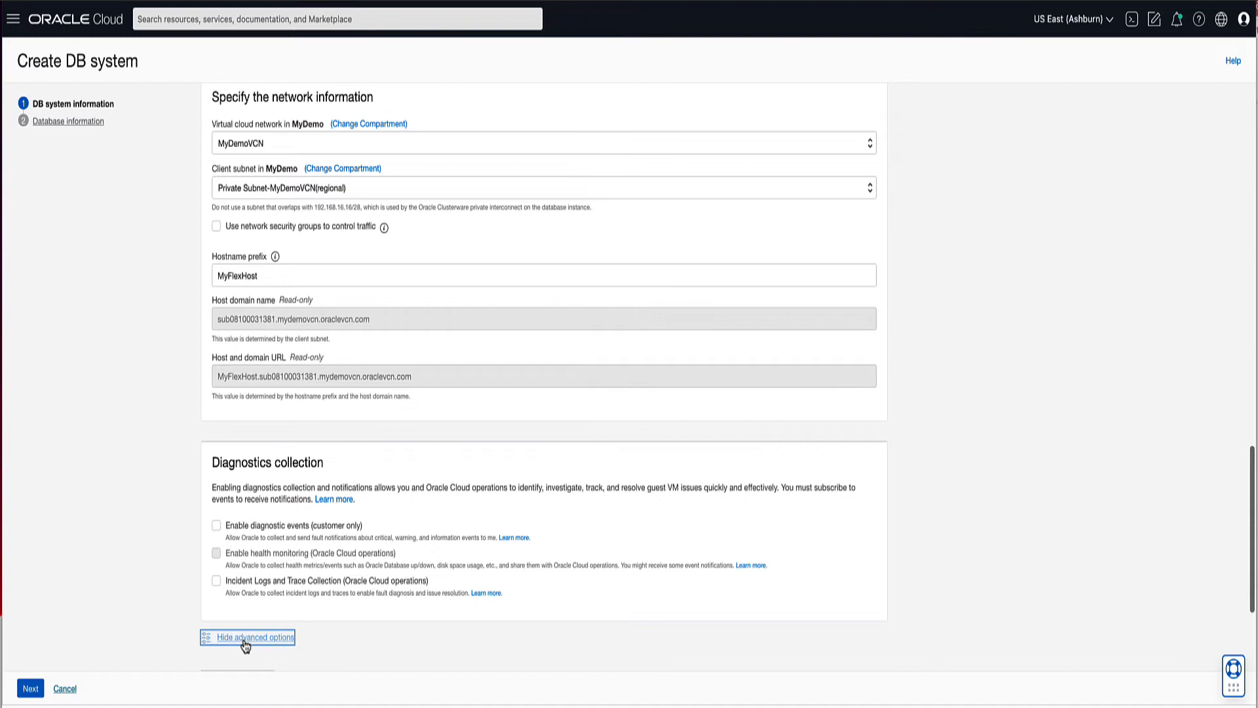
{"action": "scroll", "scroll_direction": "down", "scroll_amount": 3}
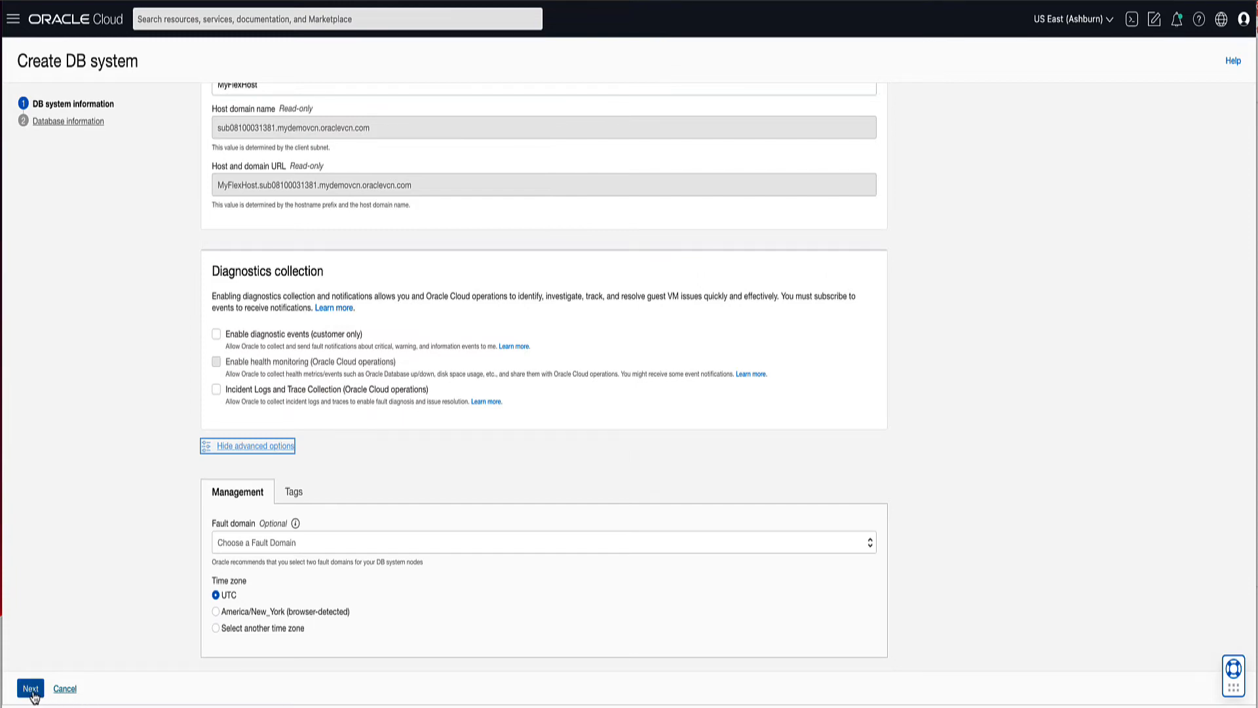
{"action": "left_click", "coordinate": [30, 688]}
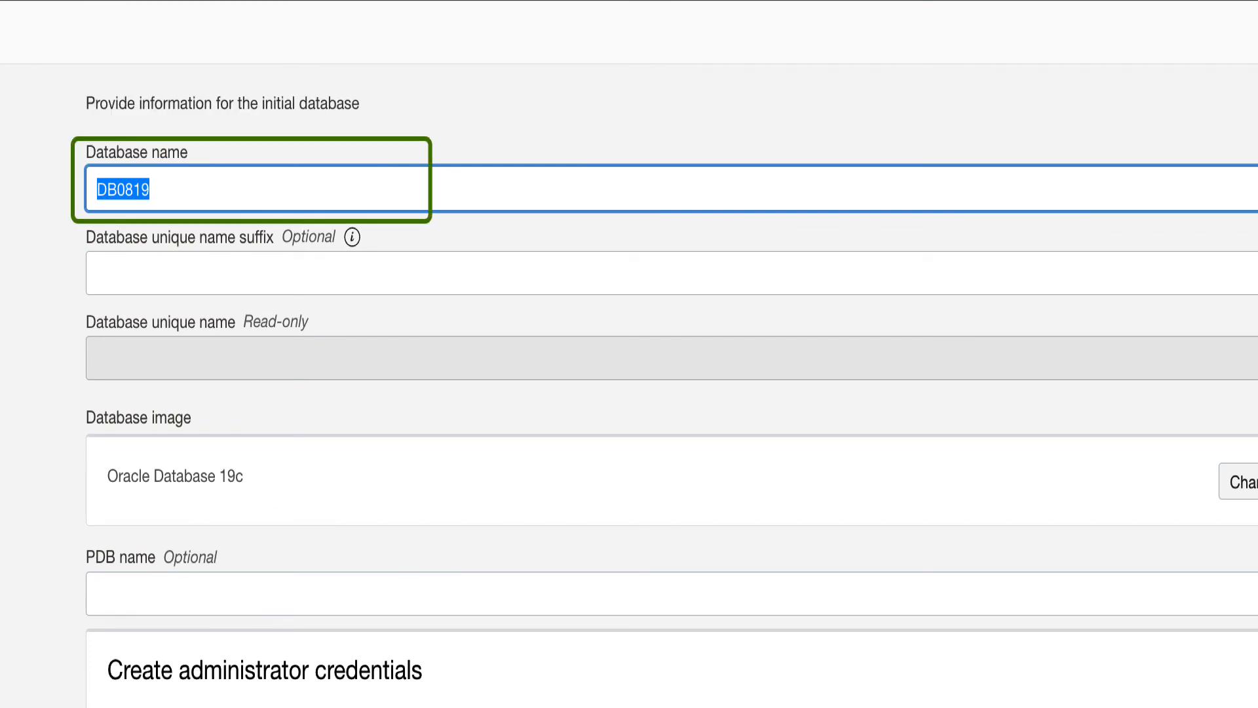
Name the database MyFlxCDB with unique name suffix Primary and view the 19c software images.
{"action": "type", "text": "MyFlxCDB"}
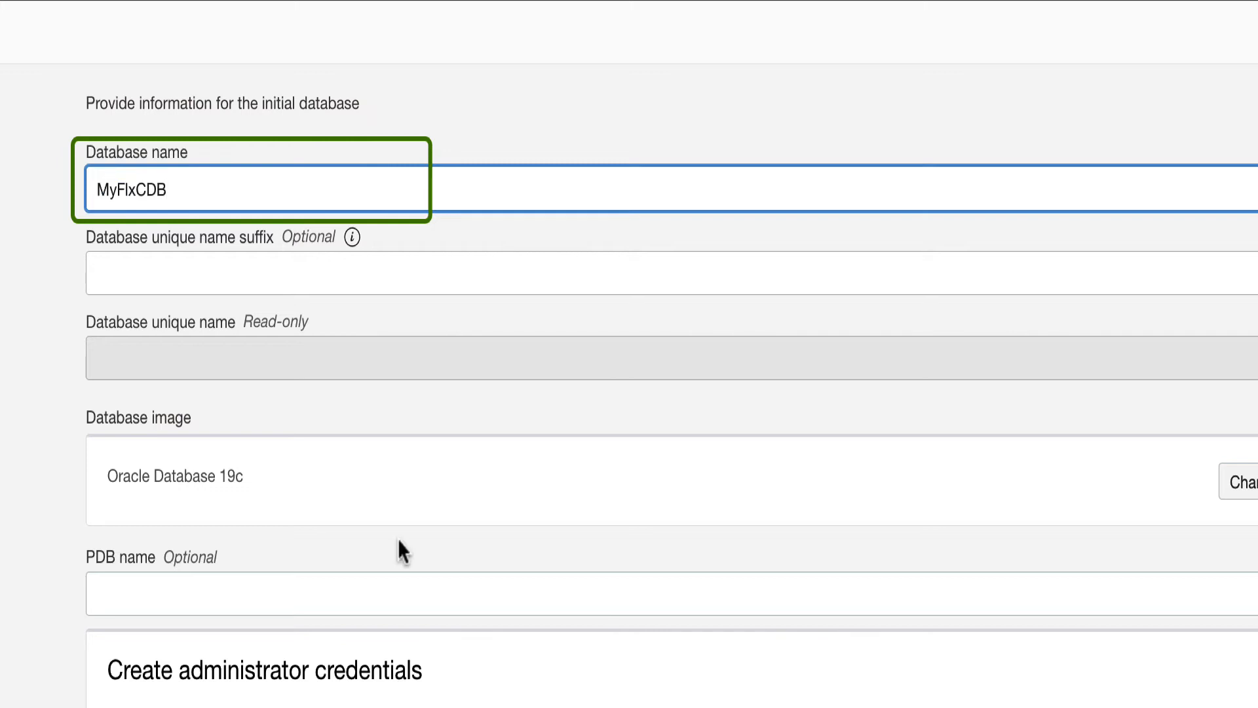
{"action": "left_click", "coordinate": [257, 273]}
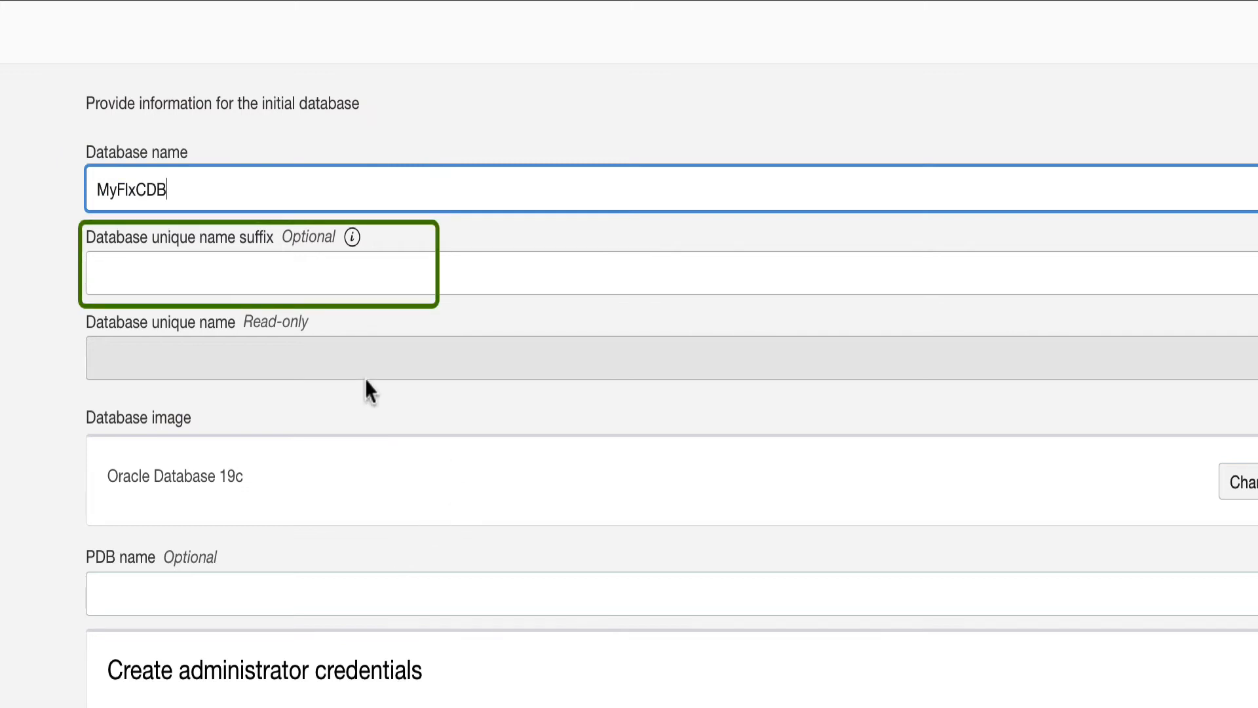
{"action": "type", "text": "Primary"}
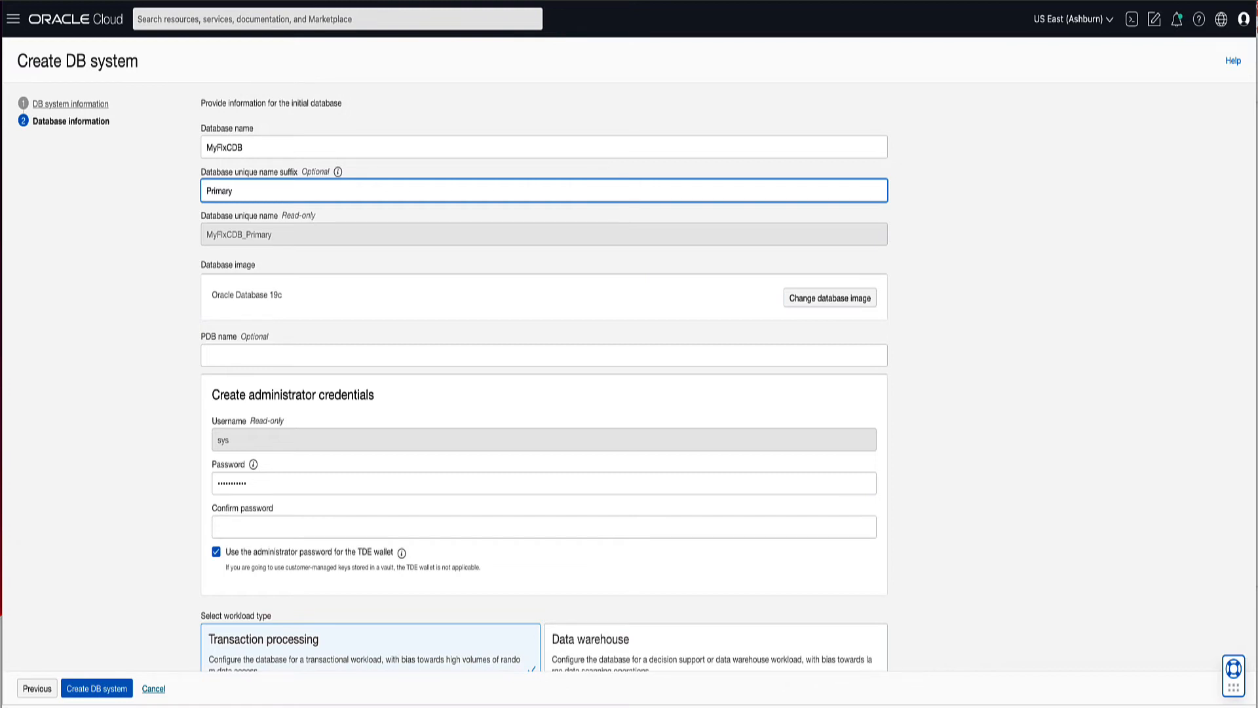
{"action": "left_click", "coordinate": [542, 189]}
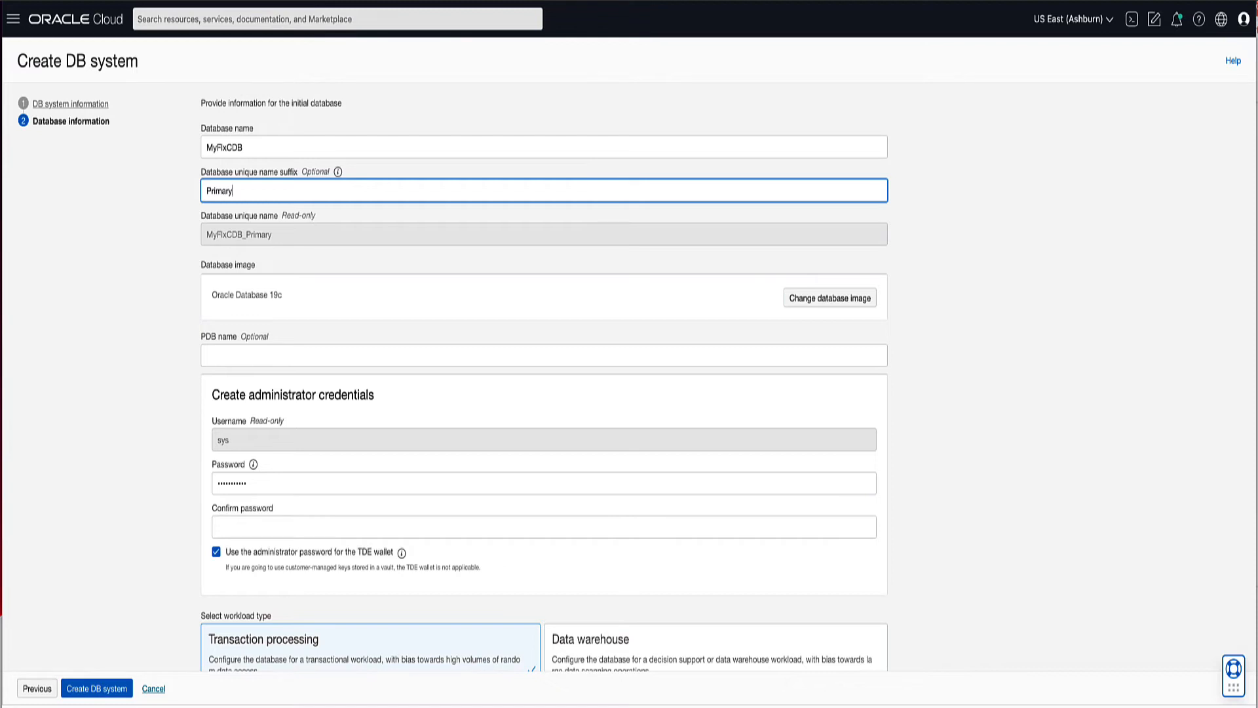
{"action": "left_click", "coordinate": [829, 297]}
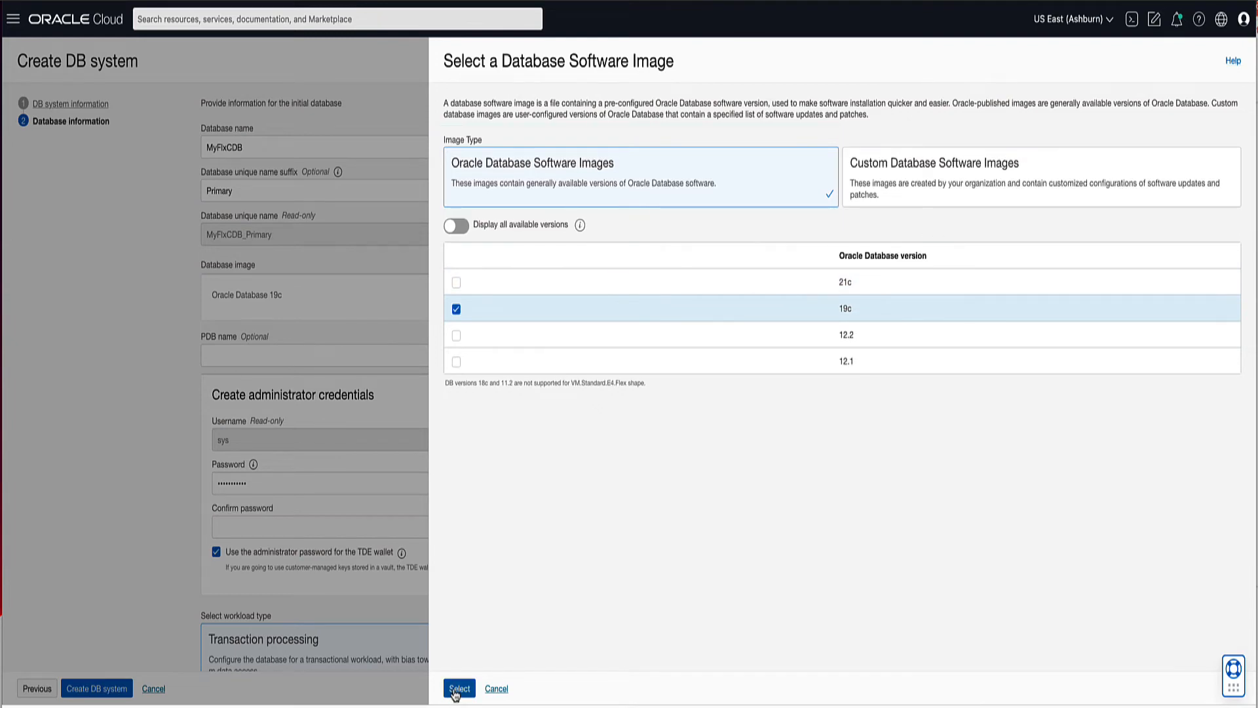
{"action": "left_click", "coordinate": [458, 688]}
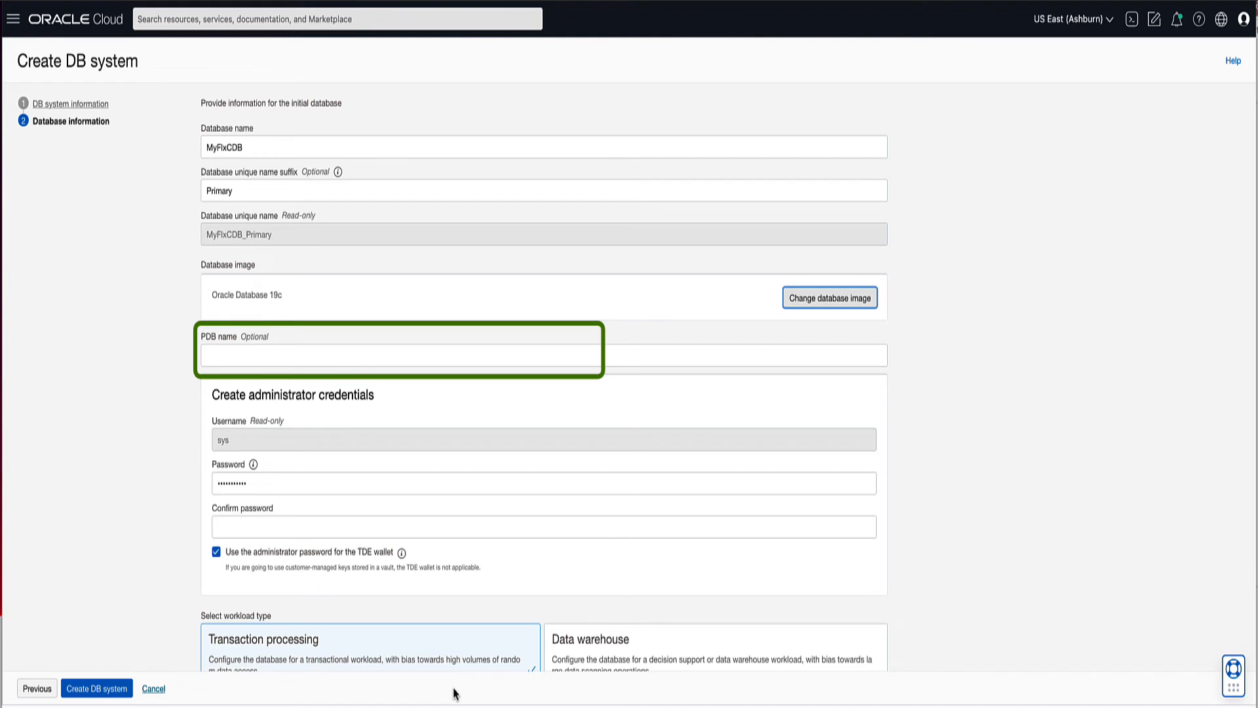
Name the PDB MyFlxPDB and enter the sys administrator password.
{"action": "type", "text": "MyFlxPDB"}
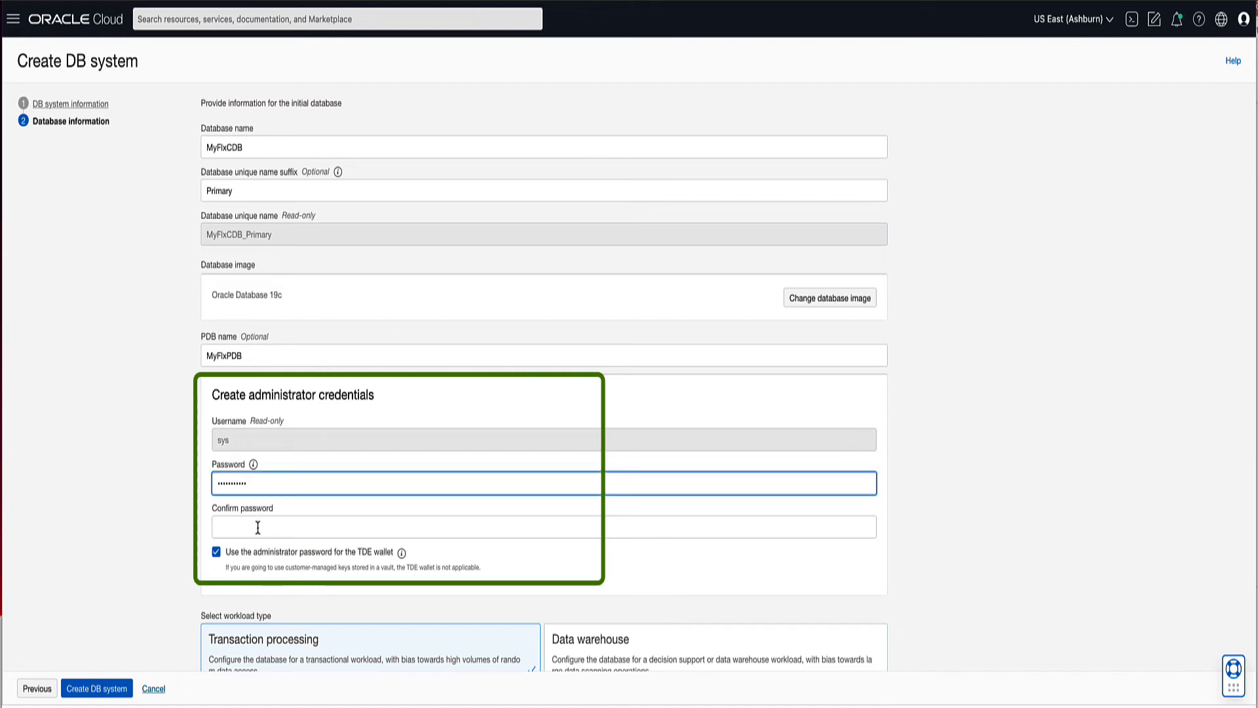
{"action": "type", "text": "••••••••••"}
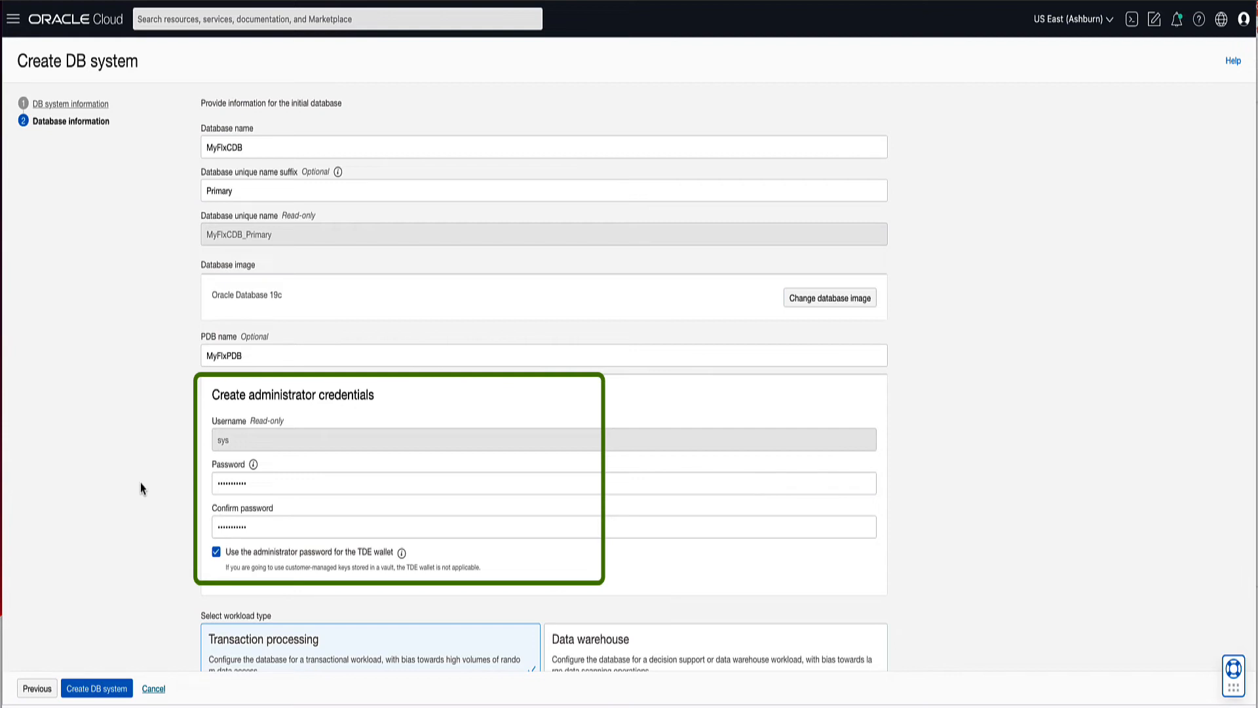
{"action": "scroll", "scroll_direction": "down", "scroll_amount": 3}
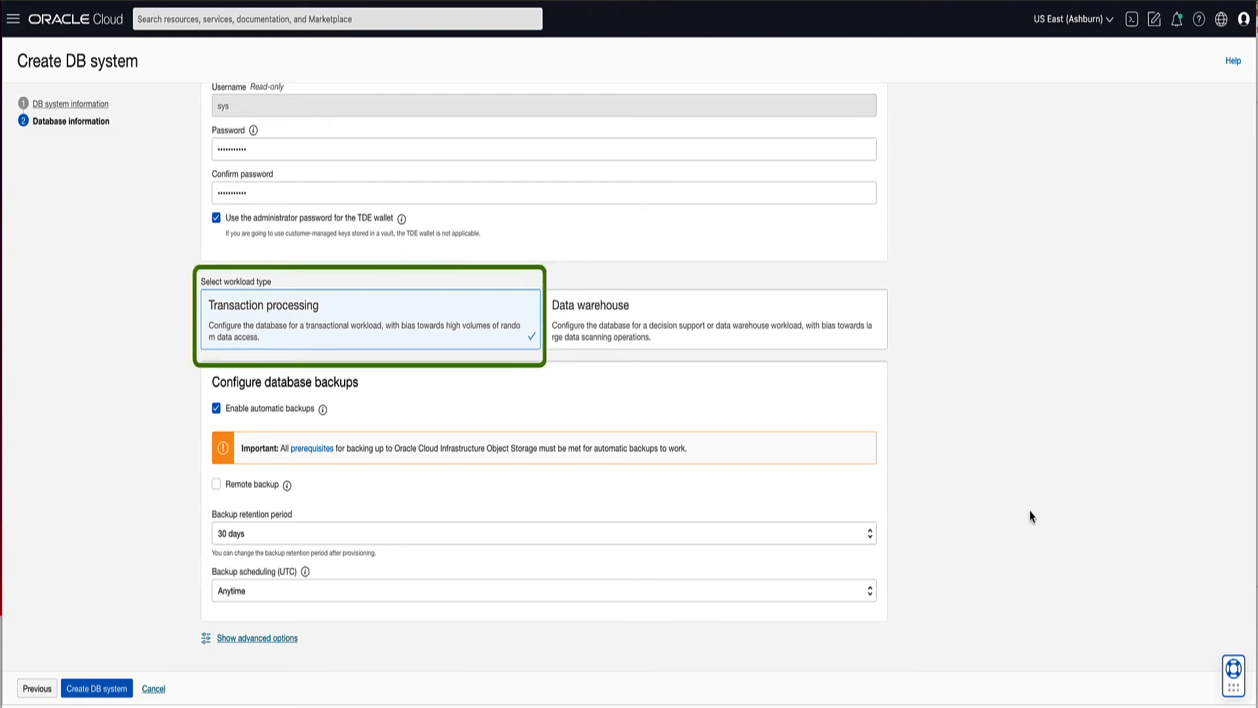
{"action": "mouse_move", "coordinate": [760, 465]}
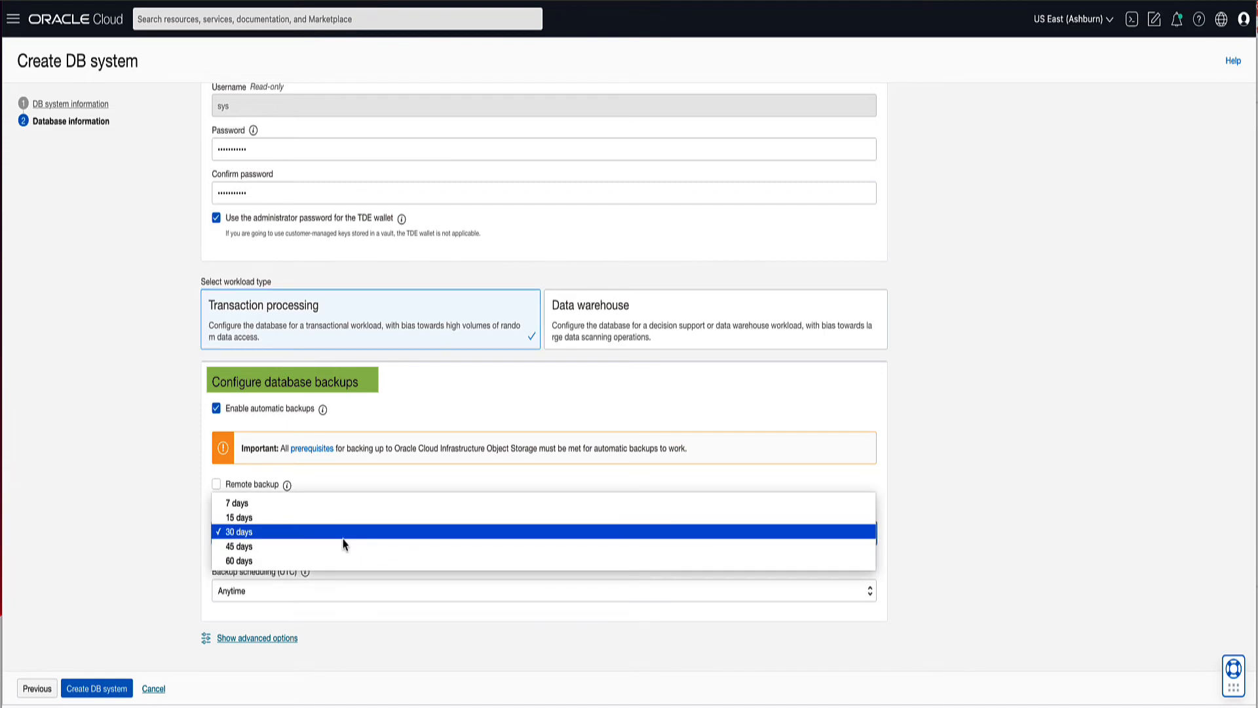
Review backup retention and scheduling options, then disable automatic backups for the database.
{"action": "left_click", "coordinate": [238, 502]}
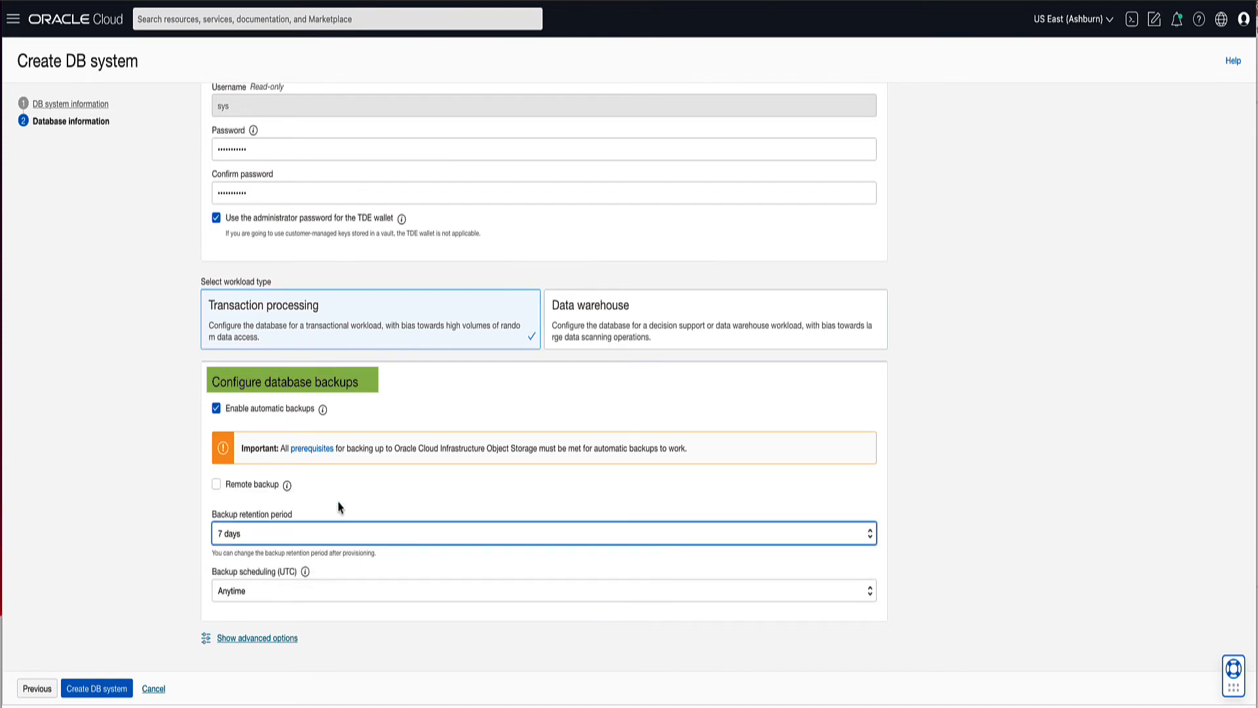
{"action": "left_click", "coordinate": [541, 533]}
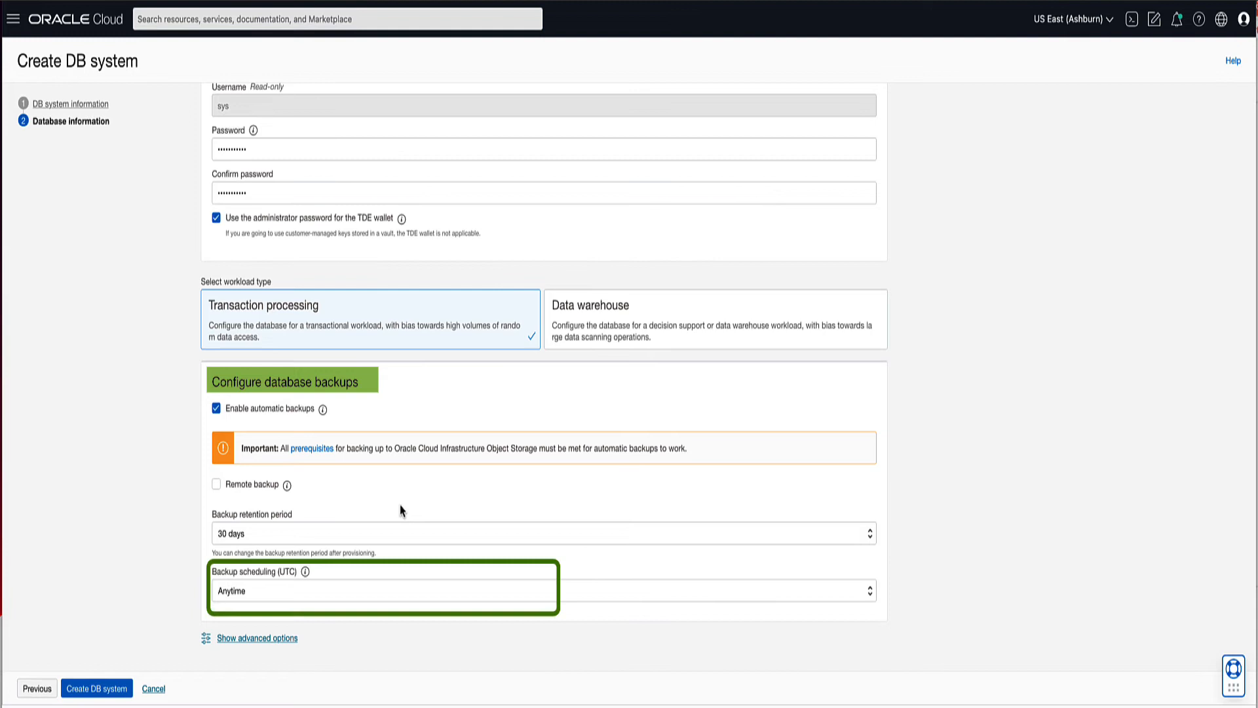
{"action": "left_click", "coordinate": [541, 591]}
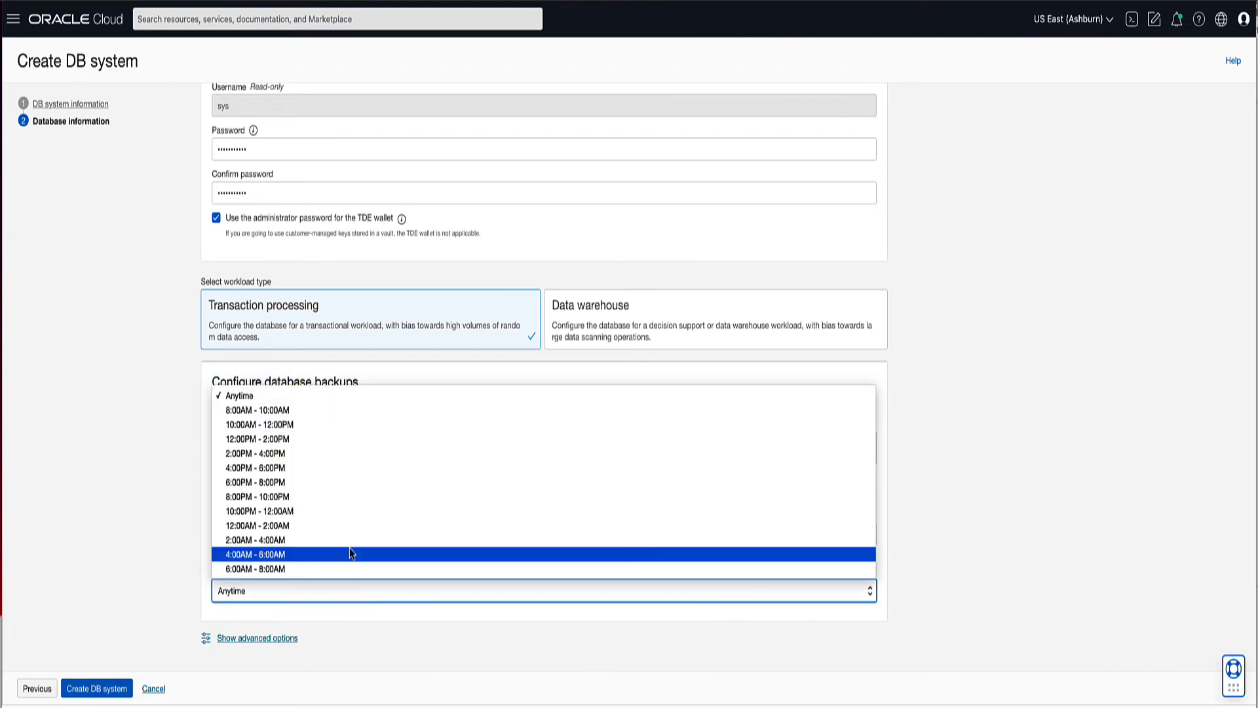
{"action": "mouse_move", "coordinate": [312, 482]}
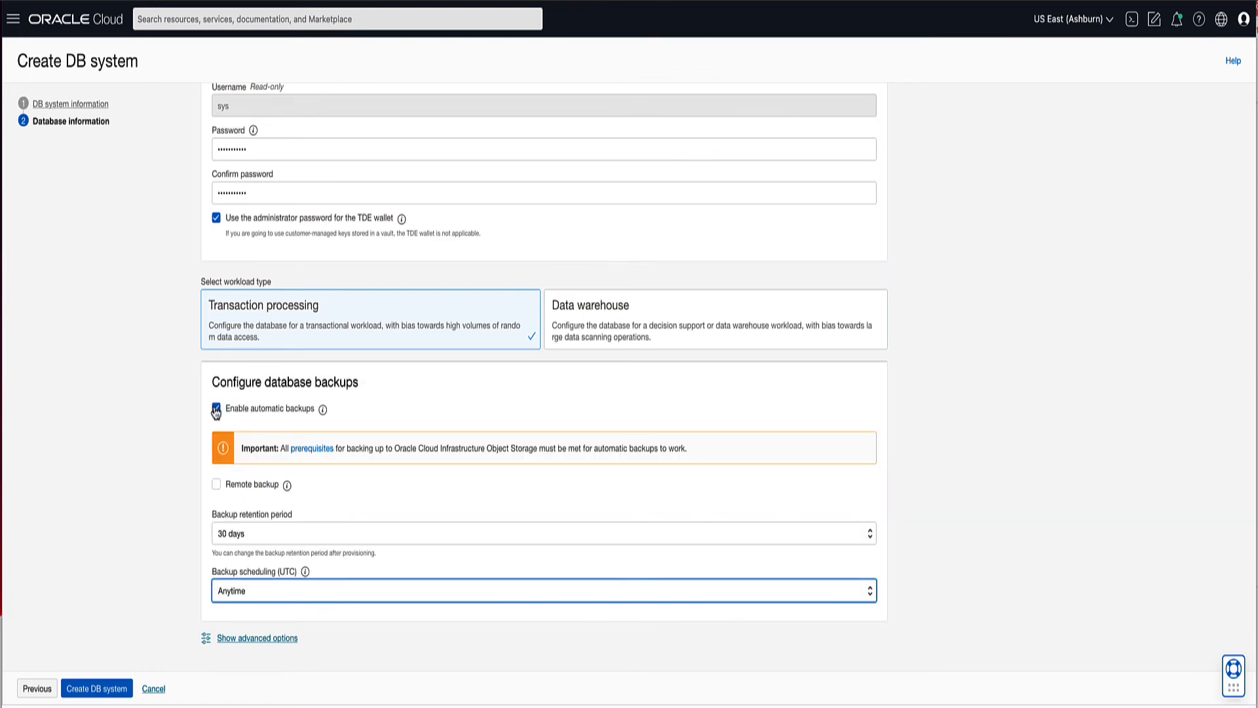
{"action": "left_click", "coordinate": [216, 408]}
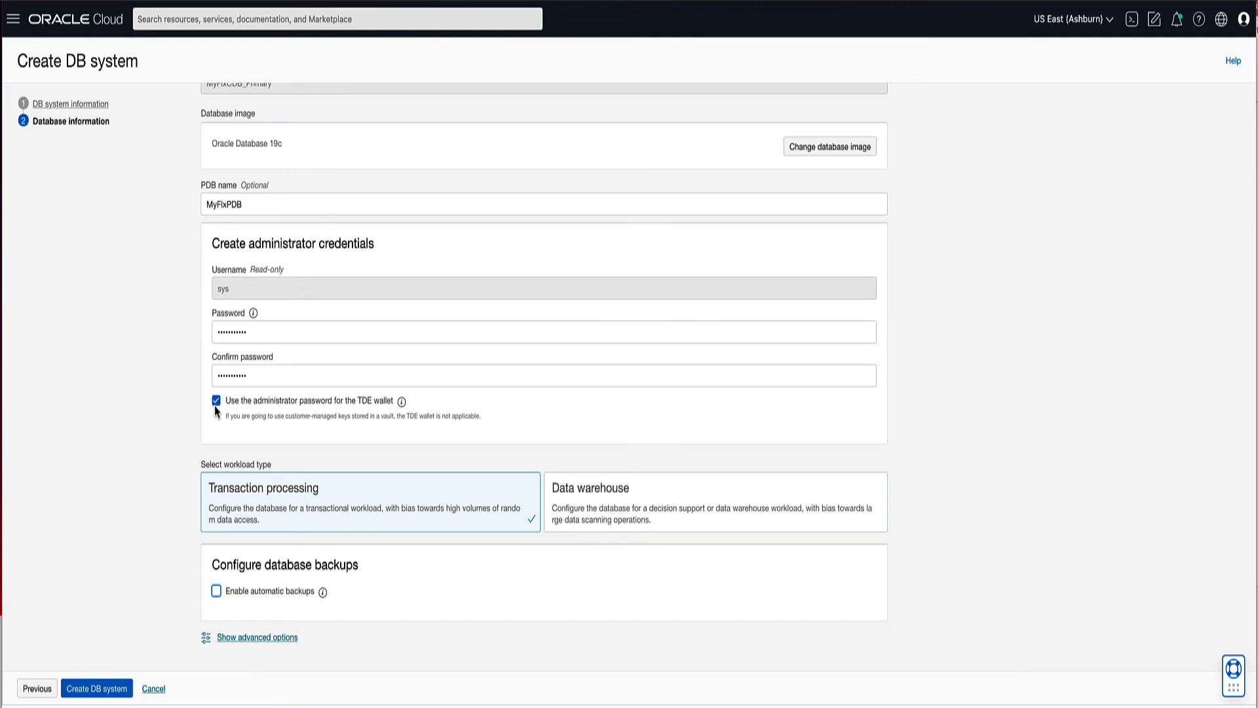
{"action": "mouse_move", "coordinate": [252, 655]}
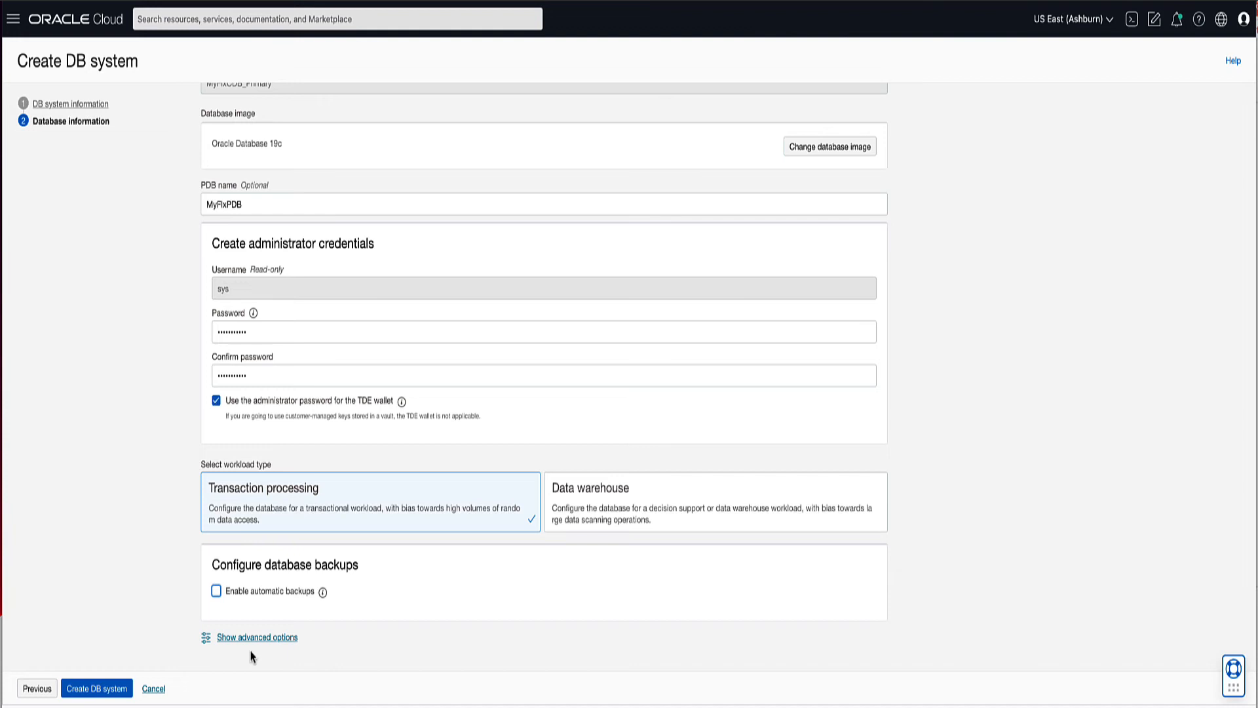
{"action": "left_click", "coordinate": [256, 636]}
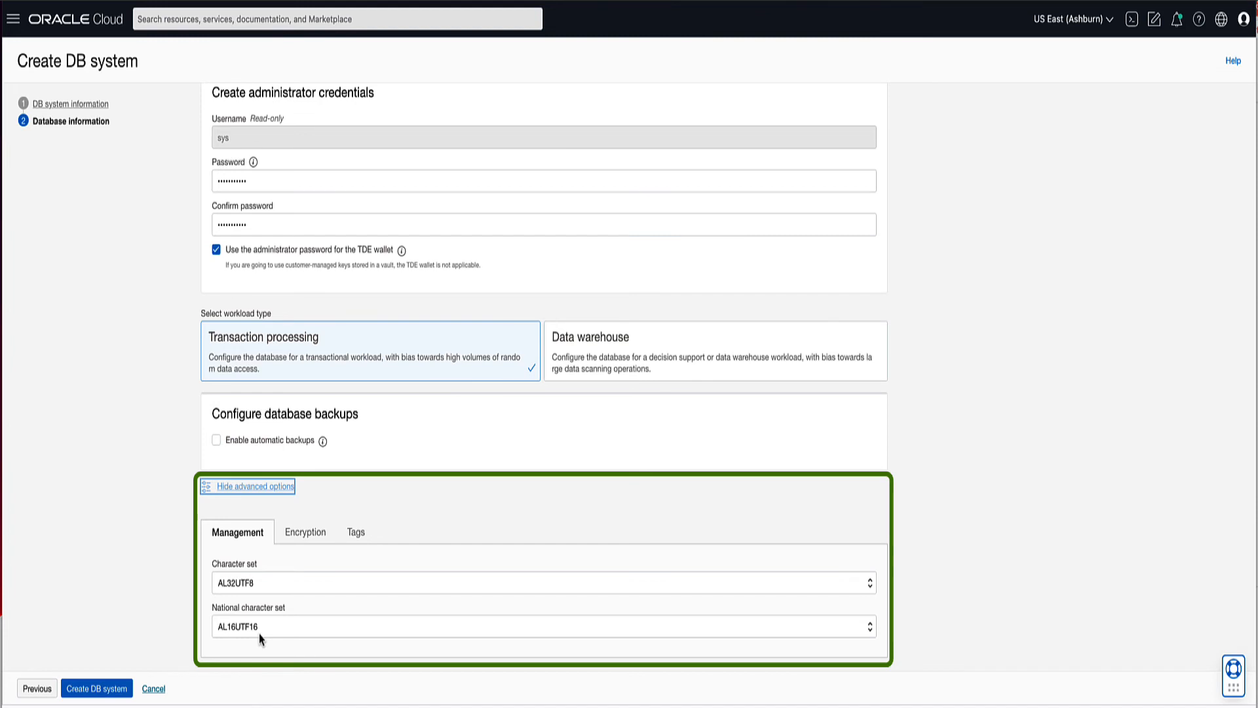
Review the Management character sets, Oracle-managed encryption keys and empty Tags settings.
{"action": "left_click", "coordinate": [237, 532]}
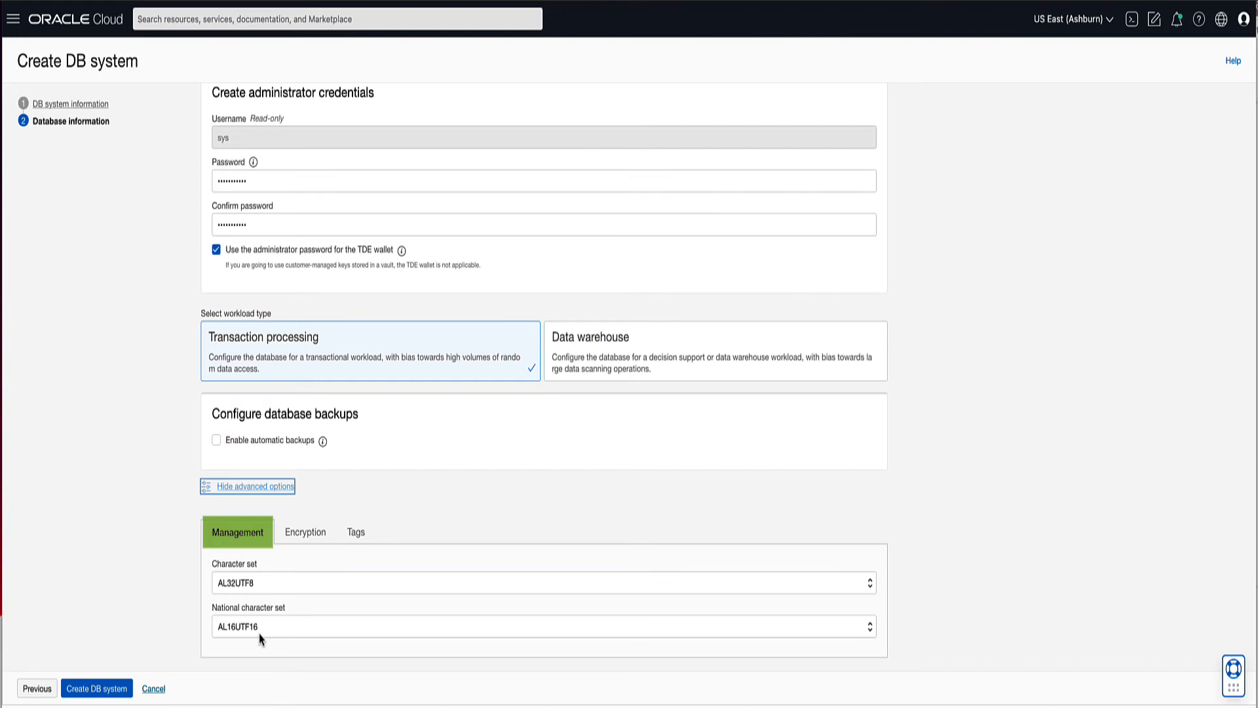
{"action": "left_click", "coordinate": [305, 541]}
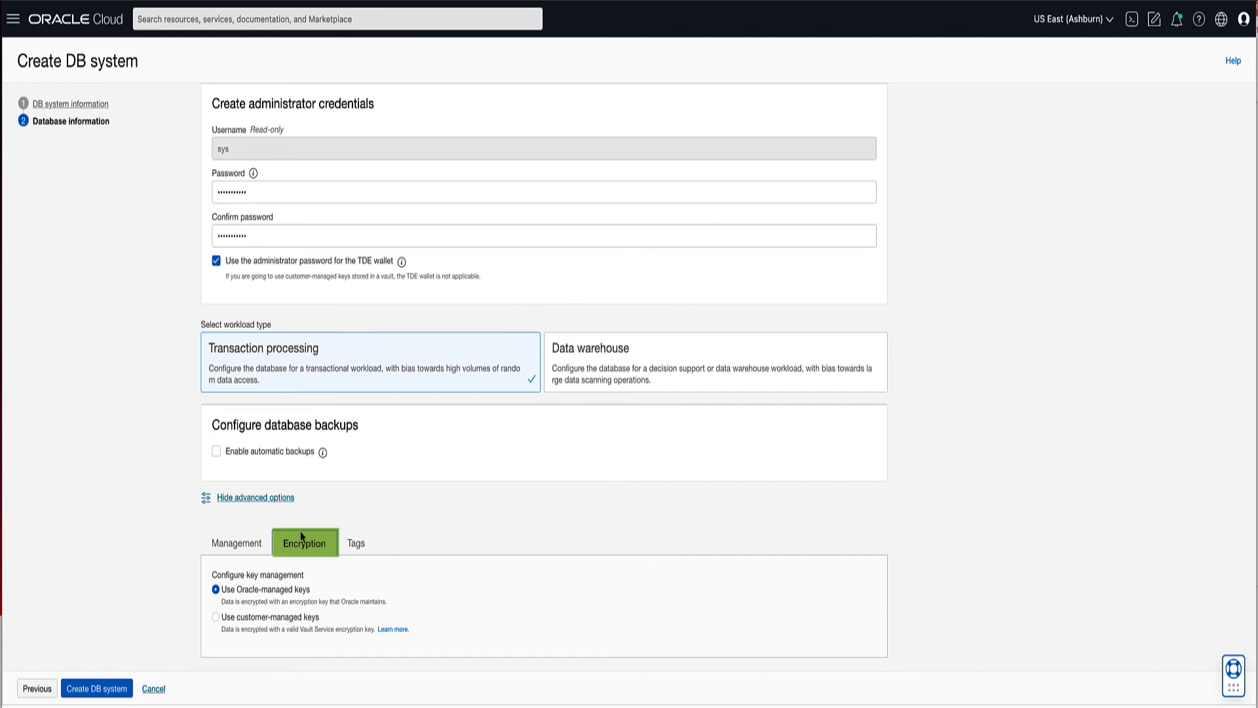
{"action": "left_click", "coordinate": [355, 542]}
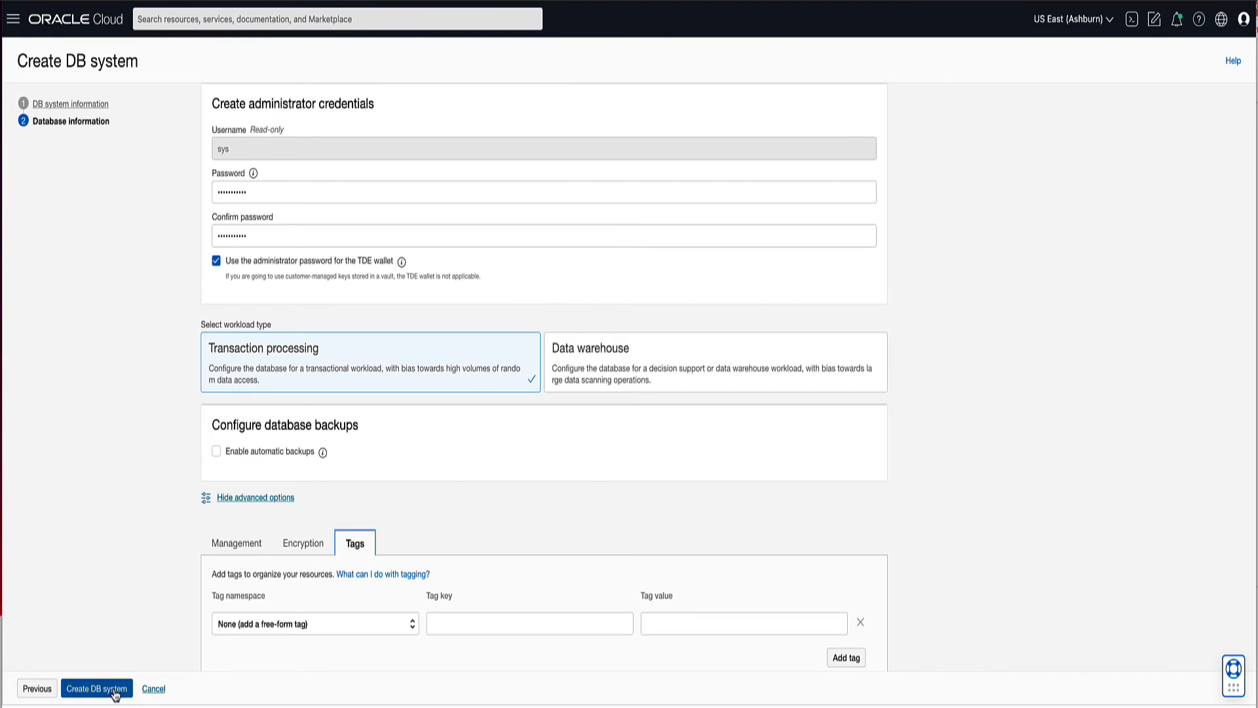
Submit MyDemoFlexDBSystem for creation and list its work requests showing Create DB System at 2%.
{"action": "left_click", "coordinate": [95, 688]}
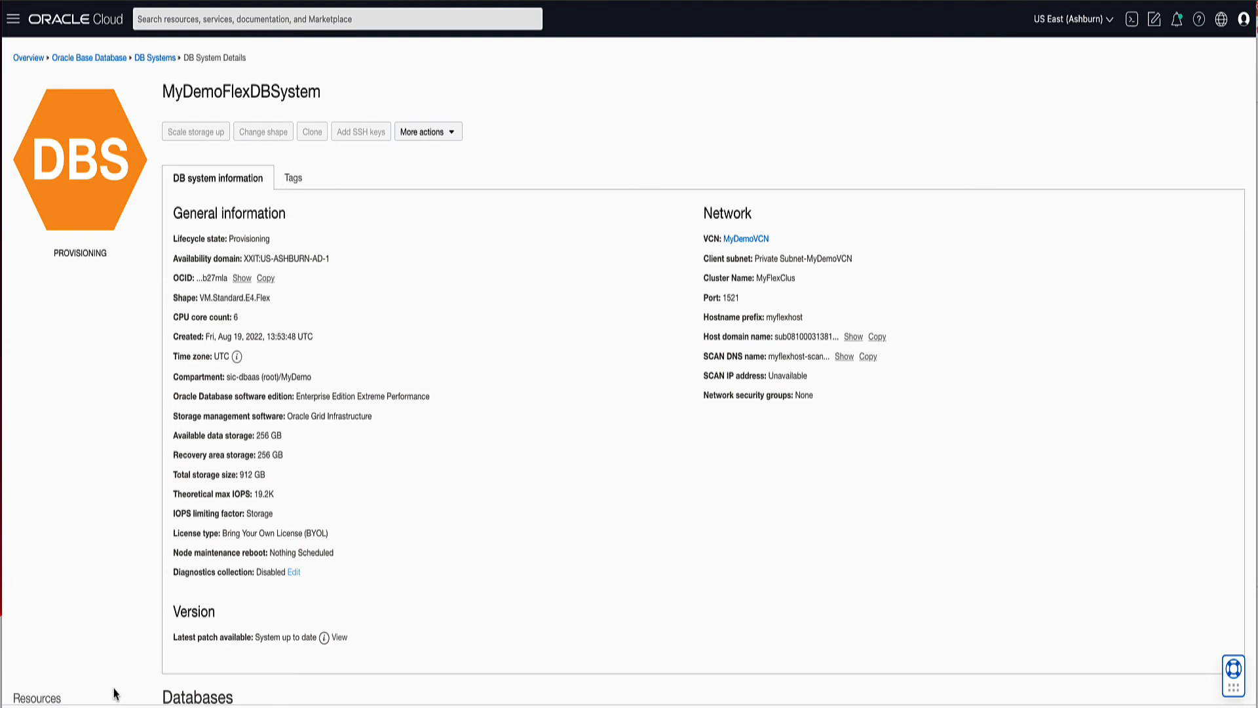
{"action": "scroll", "scroll_direction": "down", "scroll_amount": 3}
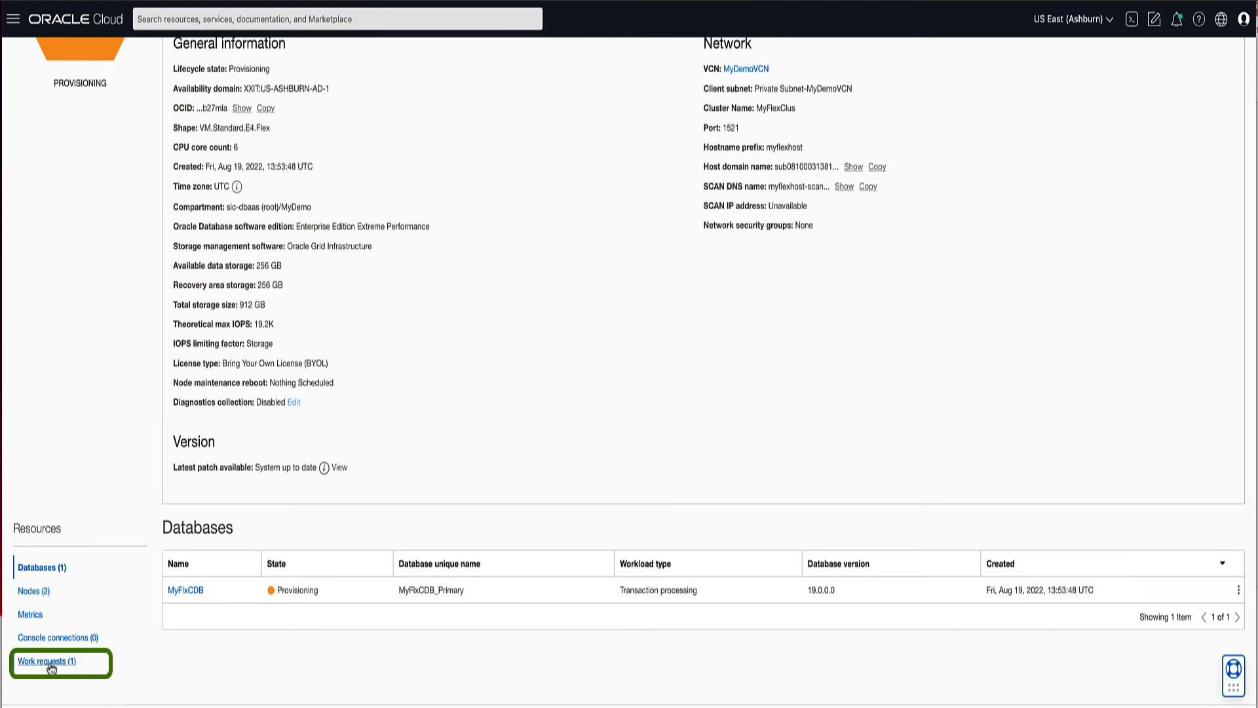
{"action": "left_click", "coordinate": [49, 660]}
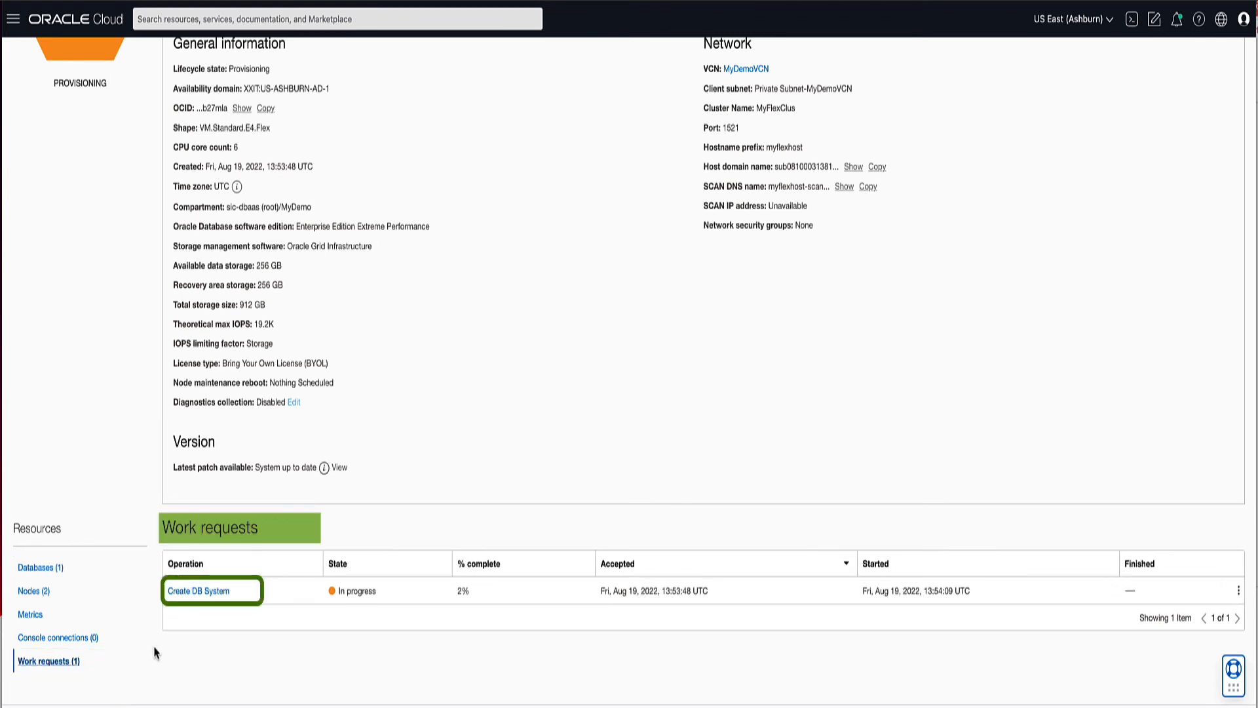
Confirm the Create DB System work request succeeded at 100% and return to the now-Available DB system.
{"action": "left_click", "coordinate": [202, 591]}
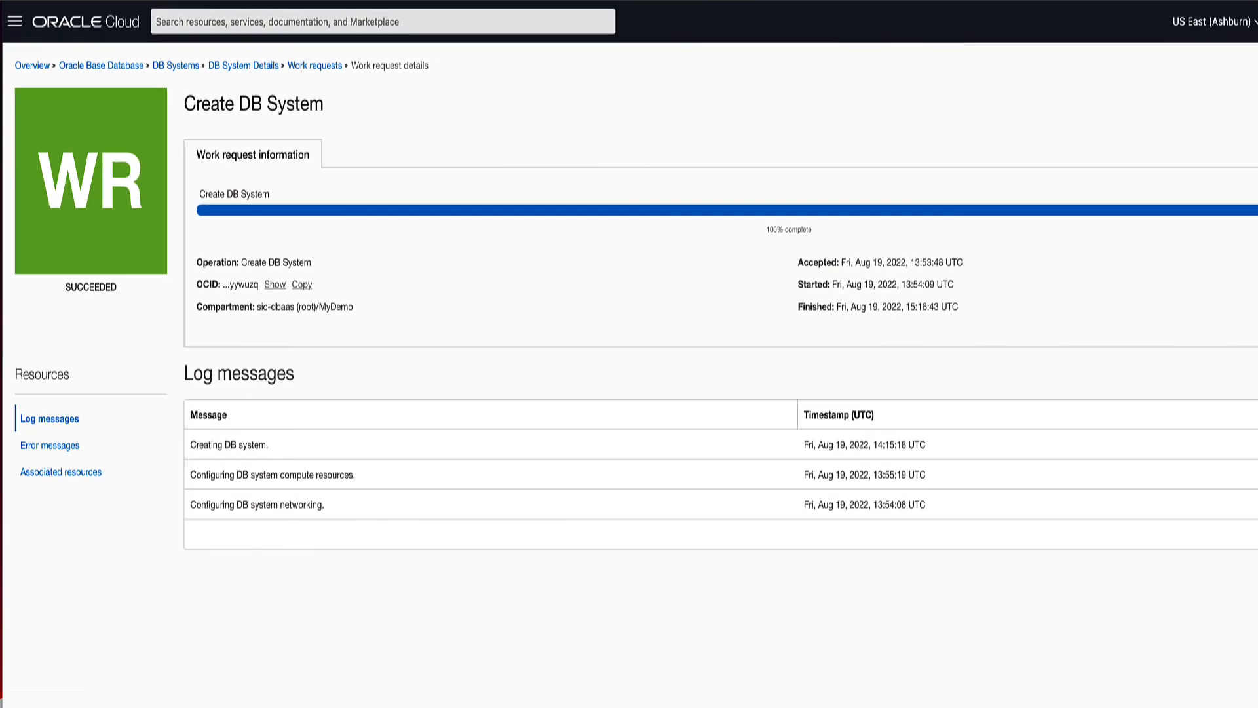
{"action": "left_click", "coordinate": [243, 65]}
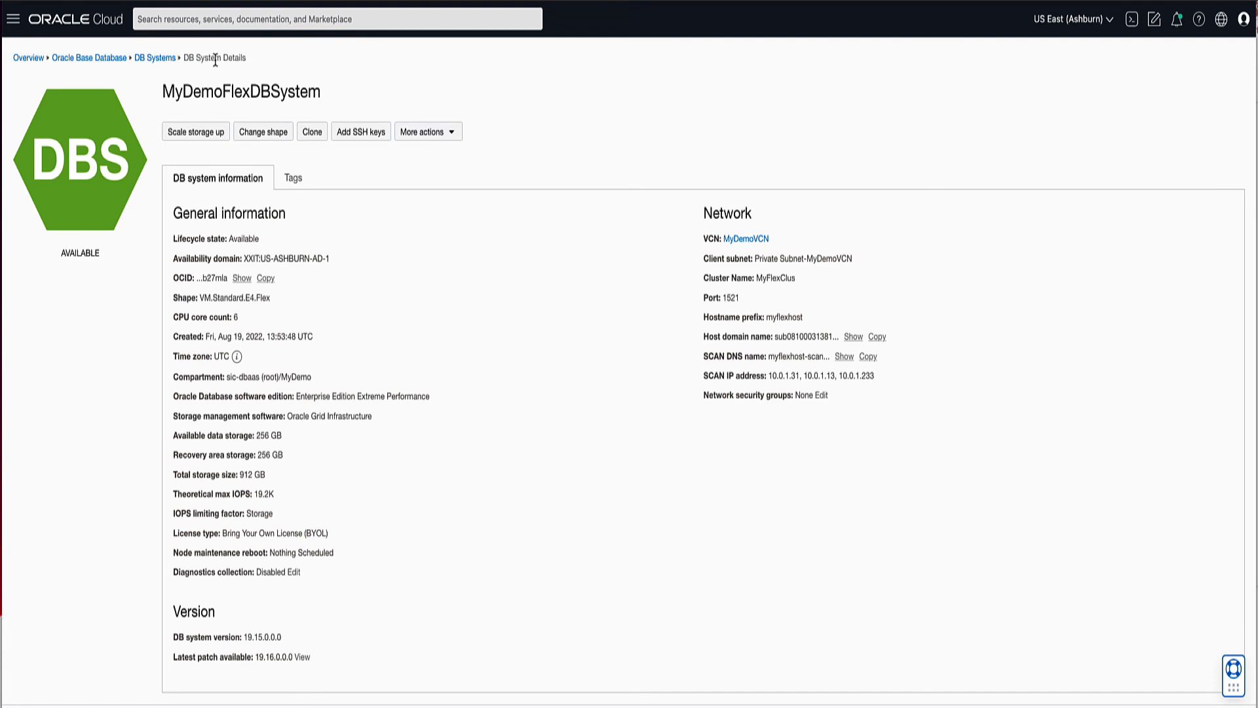
Navigate to the Databases list and open the MyFlxCDB container database details page.
{"action": "double_click", "coordinate": [240, 90]}
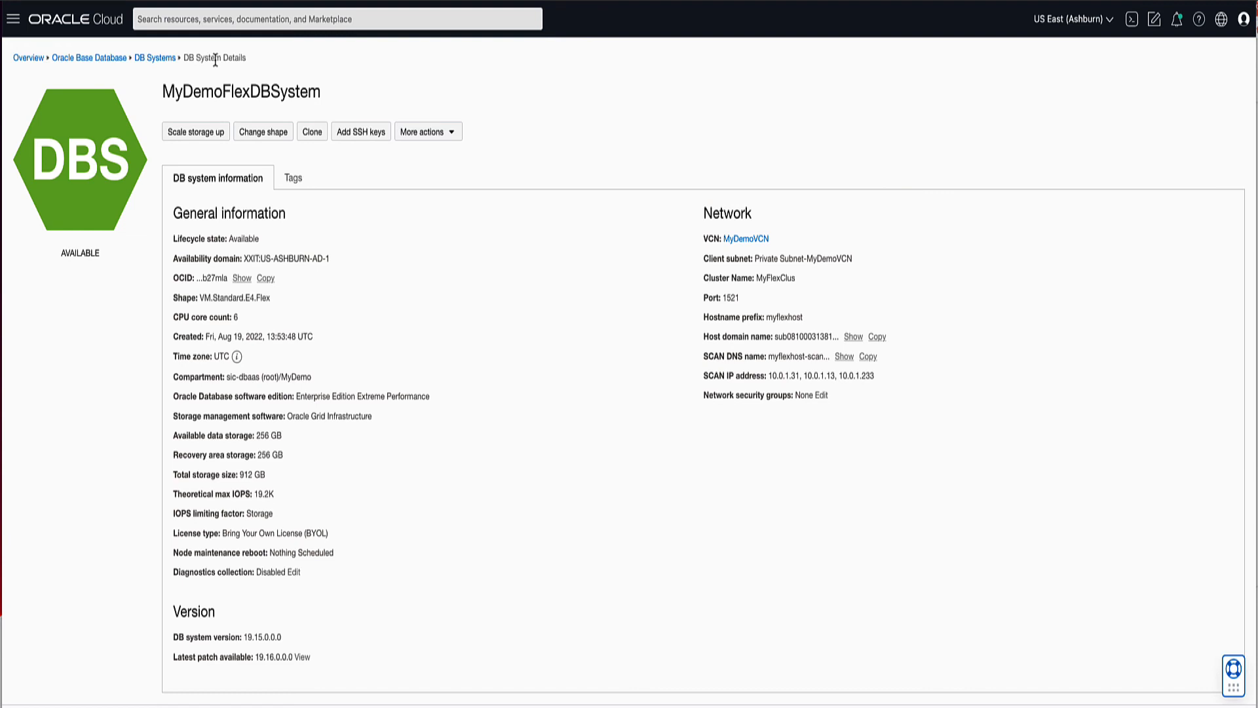
{"action": "scroll", "scroll_direction": "down", "scroll_amount": 3}
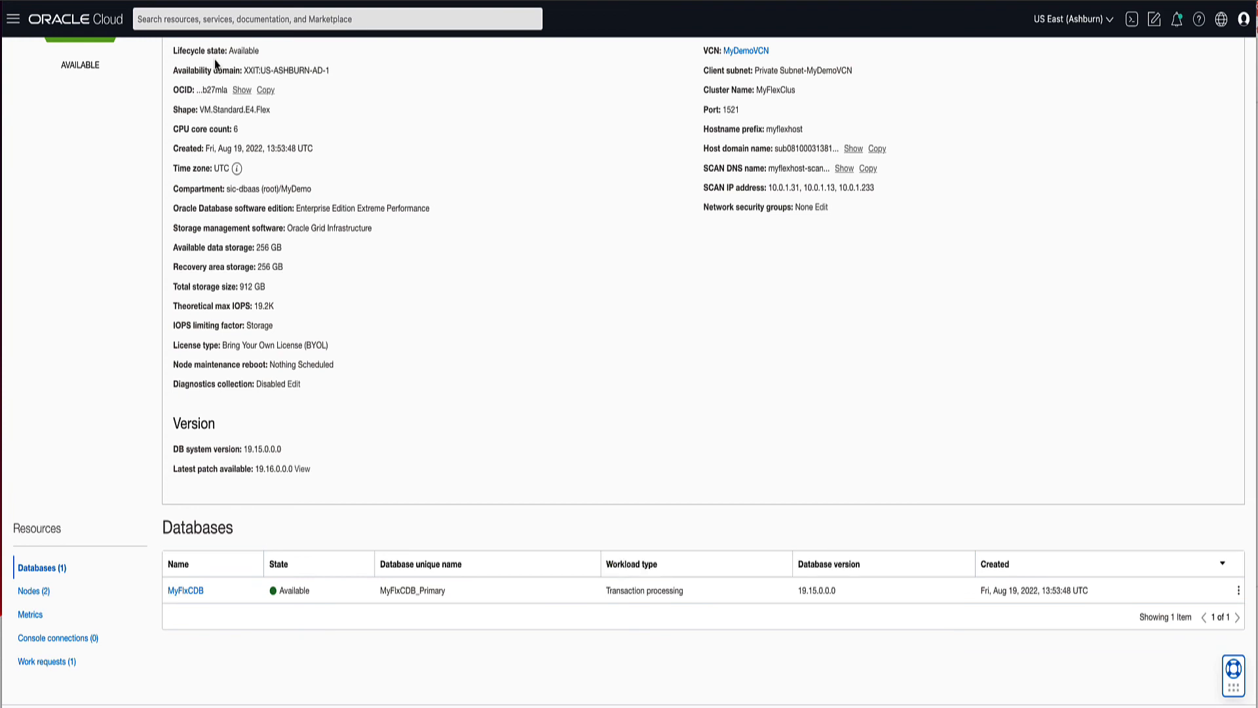
{"action": "left_click", "coordinate": [178, 564]}
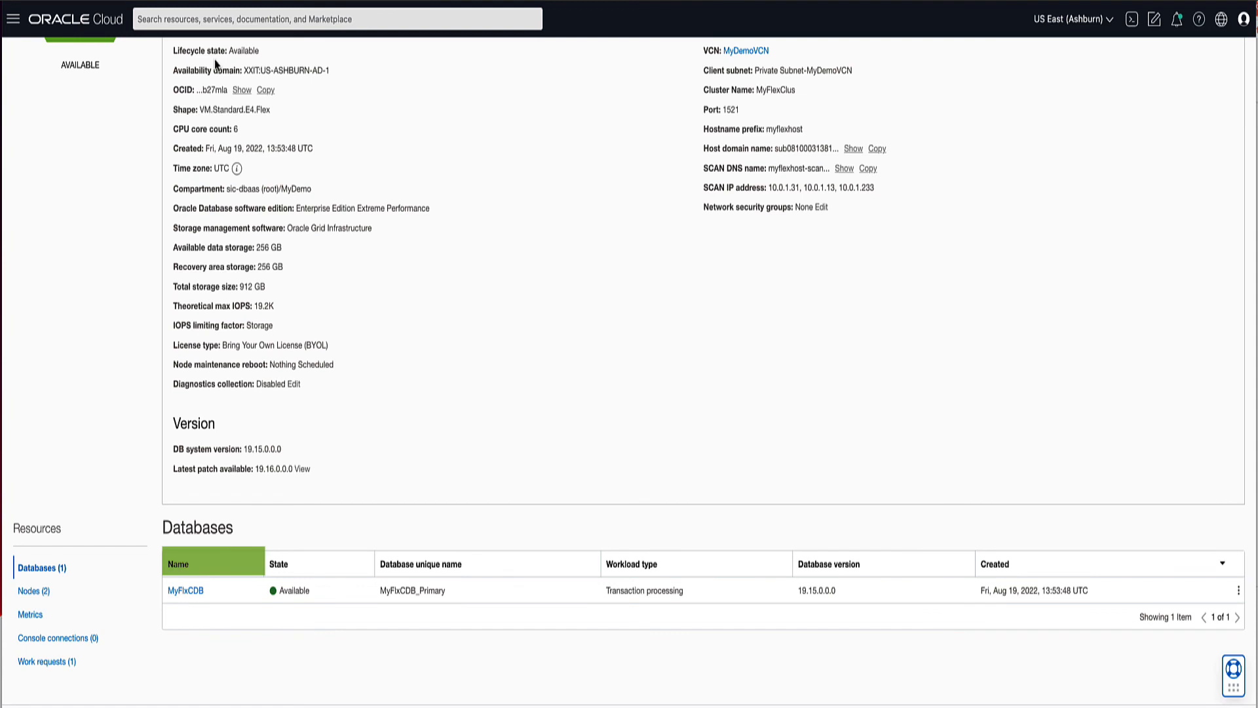
{"action": "left_click", "coordinate": [184, 590]}
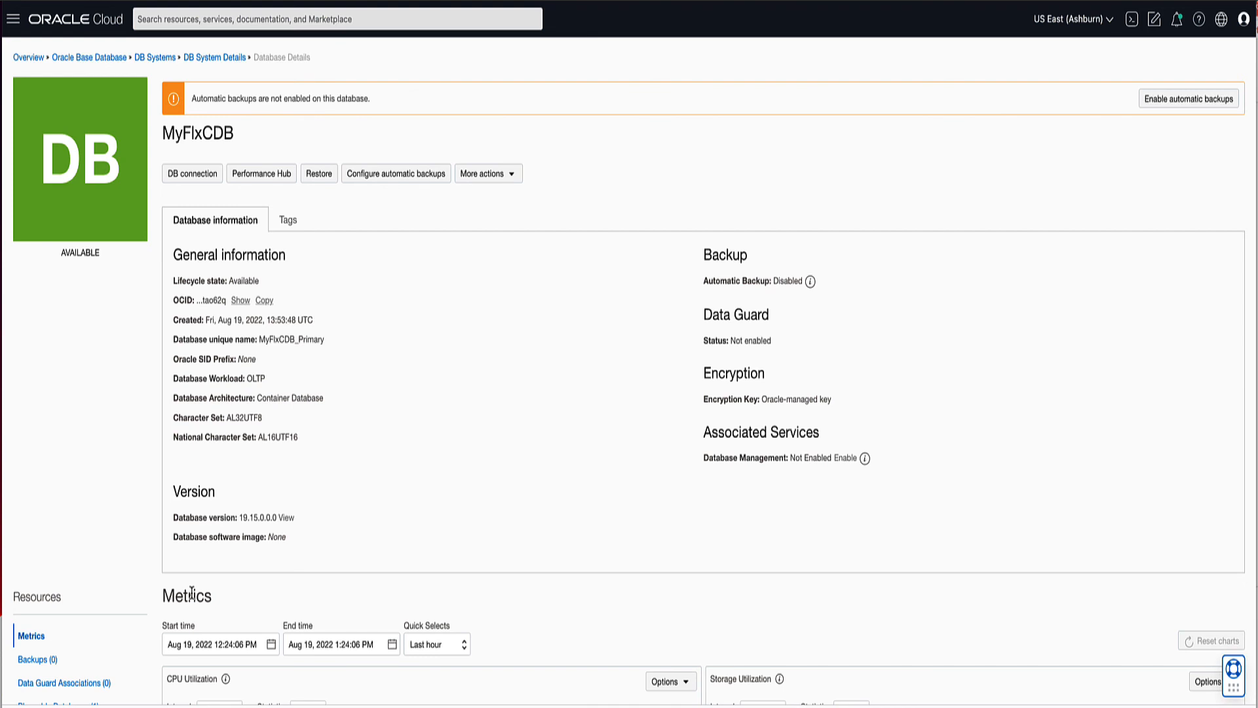
Navigate to the Pluggable Databases list and open the MyFlxPDB details page.
{"action": "double_click", "coordinate": [197, 134]}
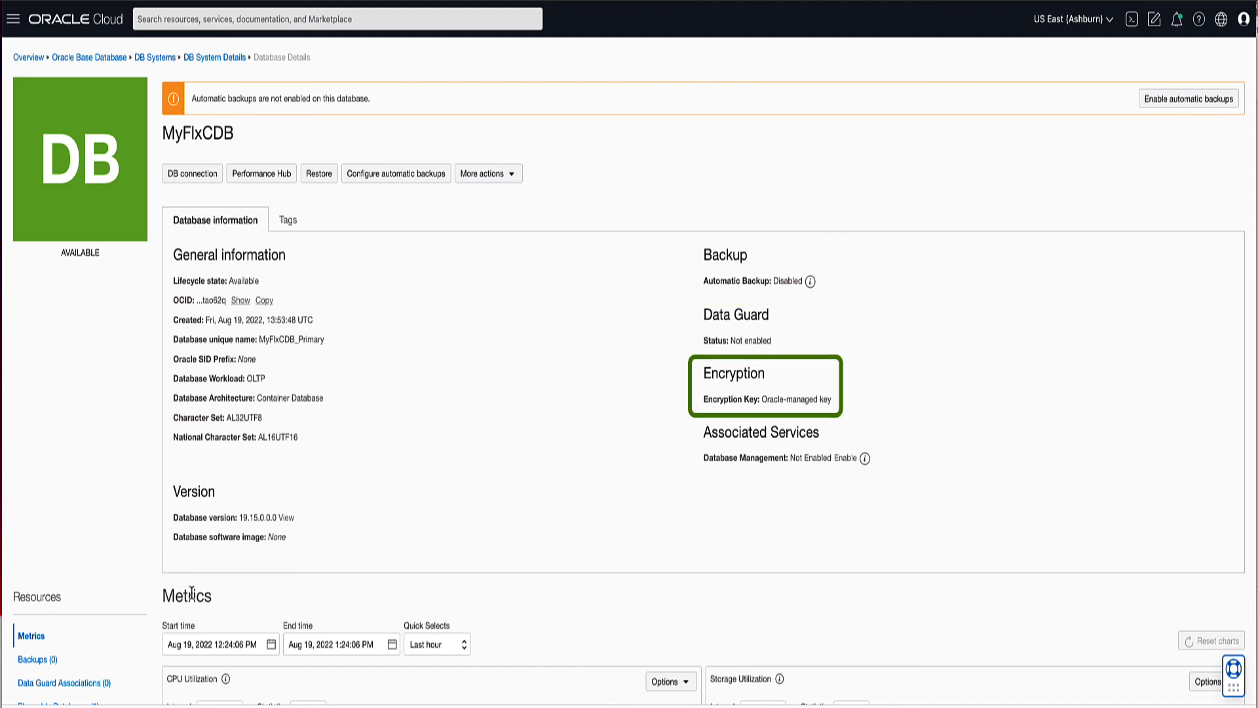
{"action": "scroll", "scroll_direction": "down", "scroll_amount": 3}
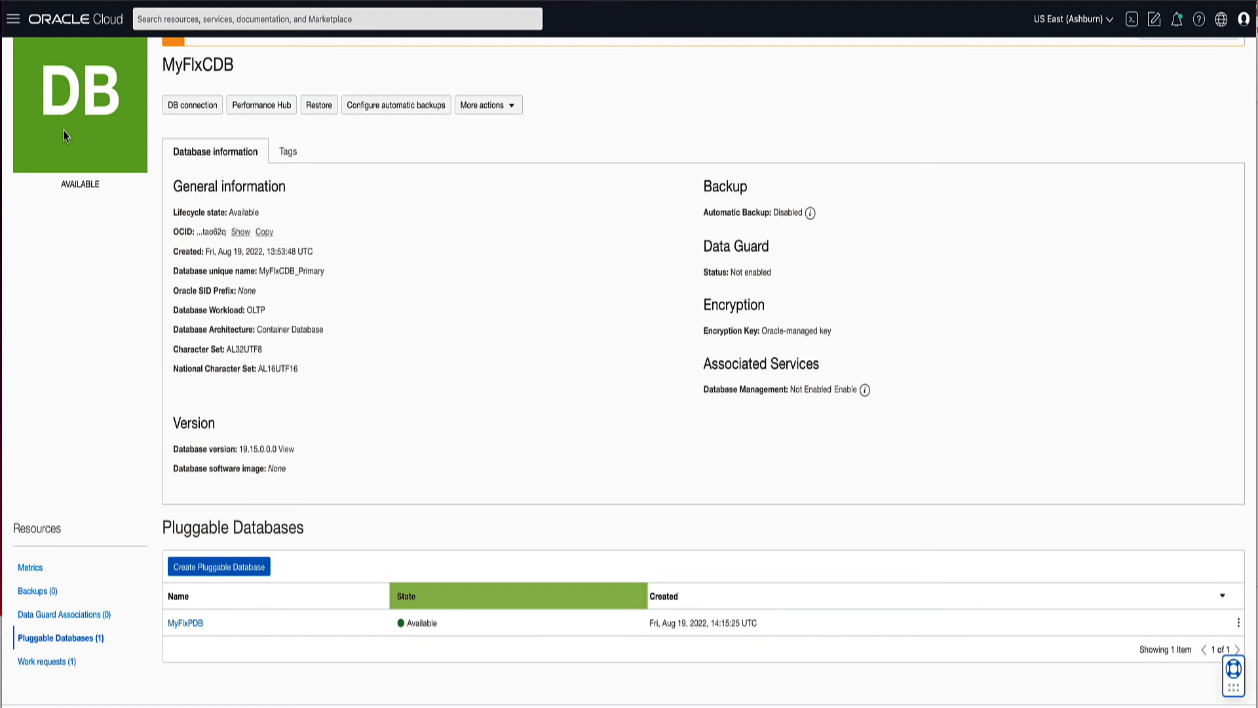
{"action": "left_click", "coordinate": [178, 596]}
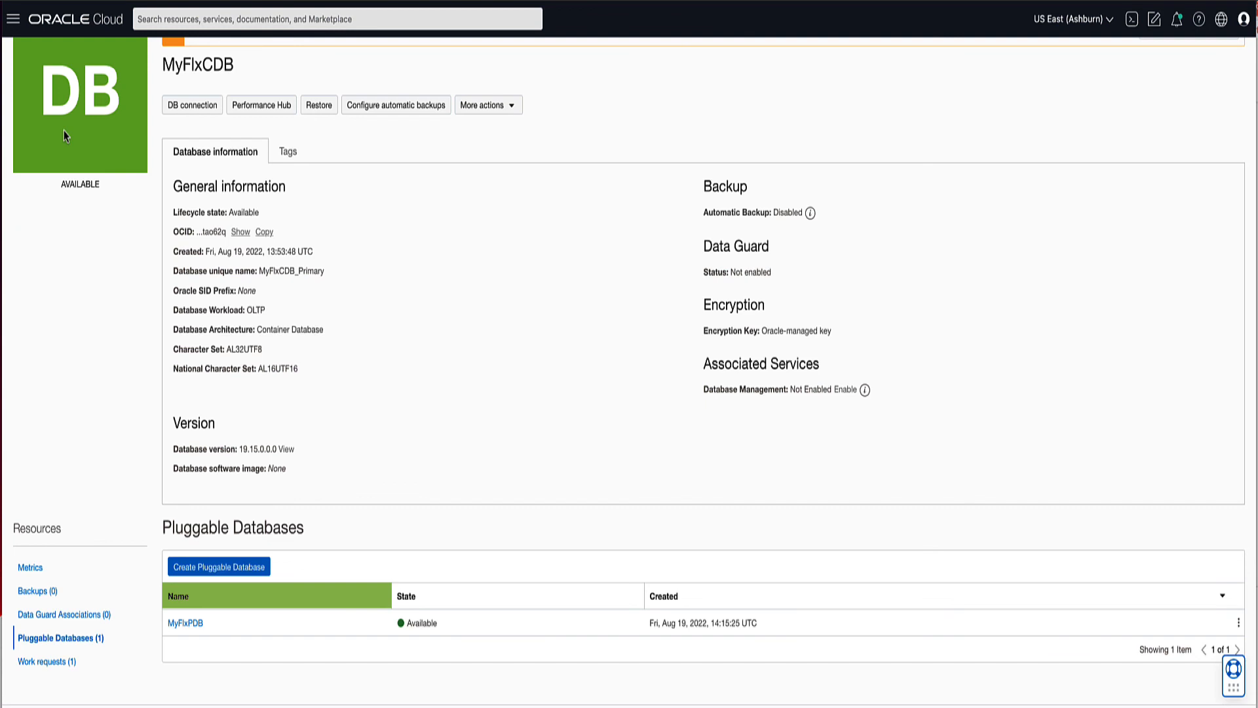
{"action": "left_click", "coordinate": [184, 623]}
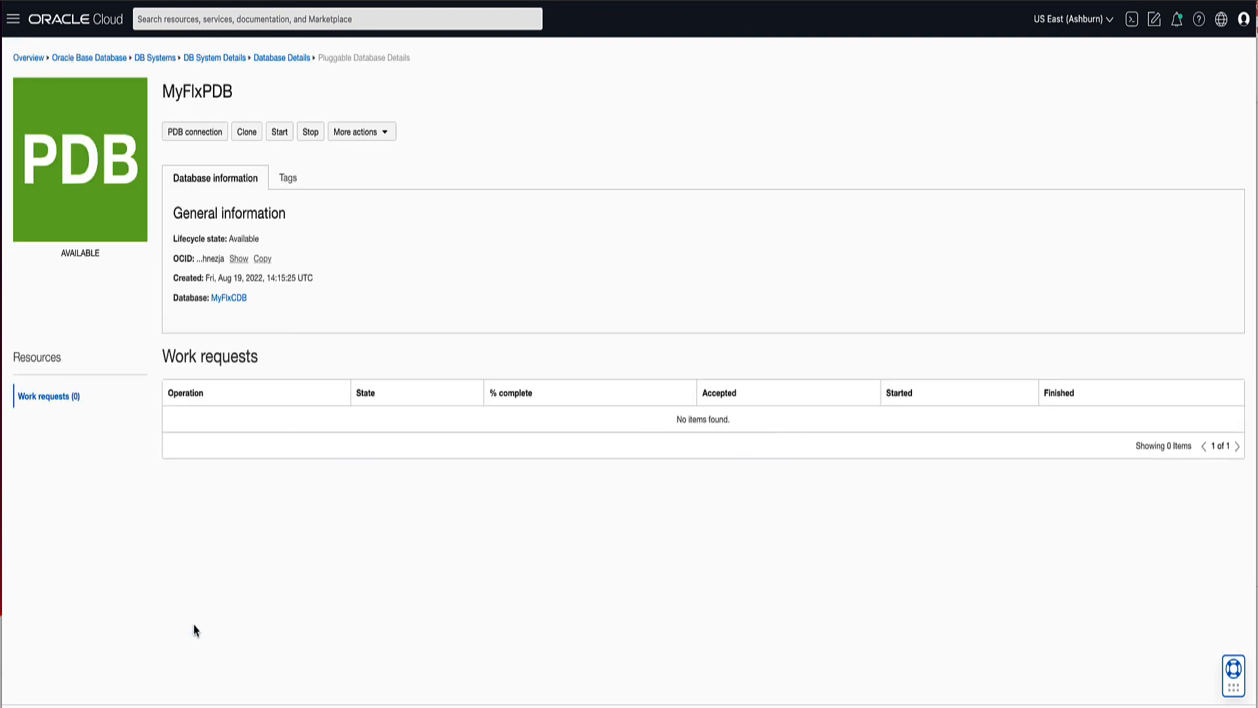
Show MyFlxPDB's connection strings and reveal the full Long format string.
{"action": "left_click", "coordinate": [194, 131]}
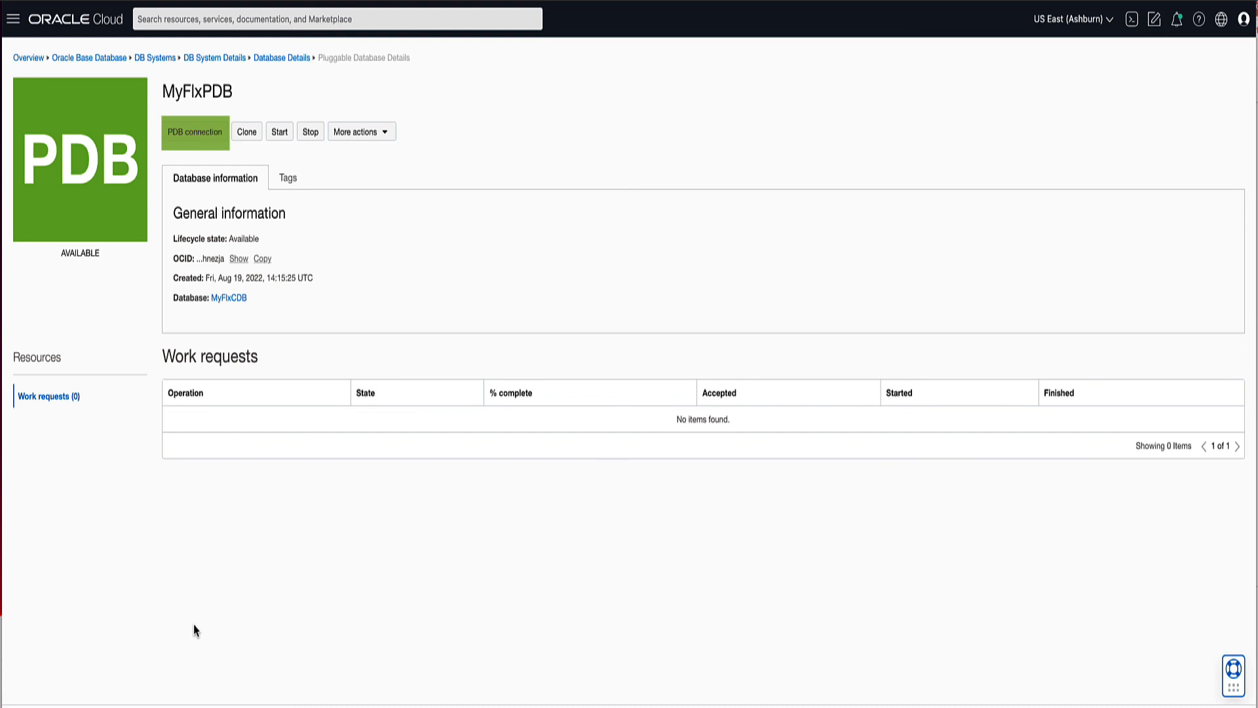
{"action": "left_click", "coordinate": [194, 131]}
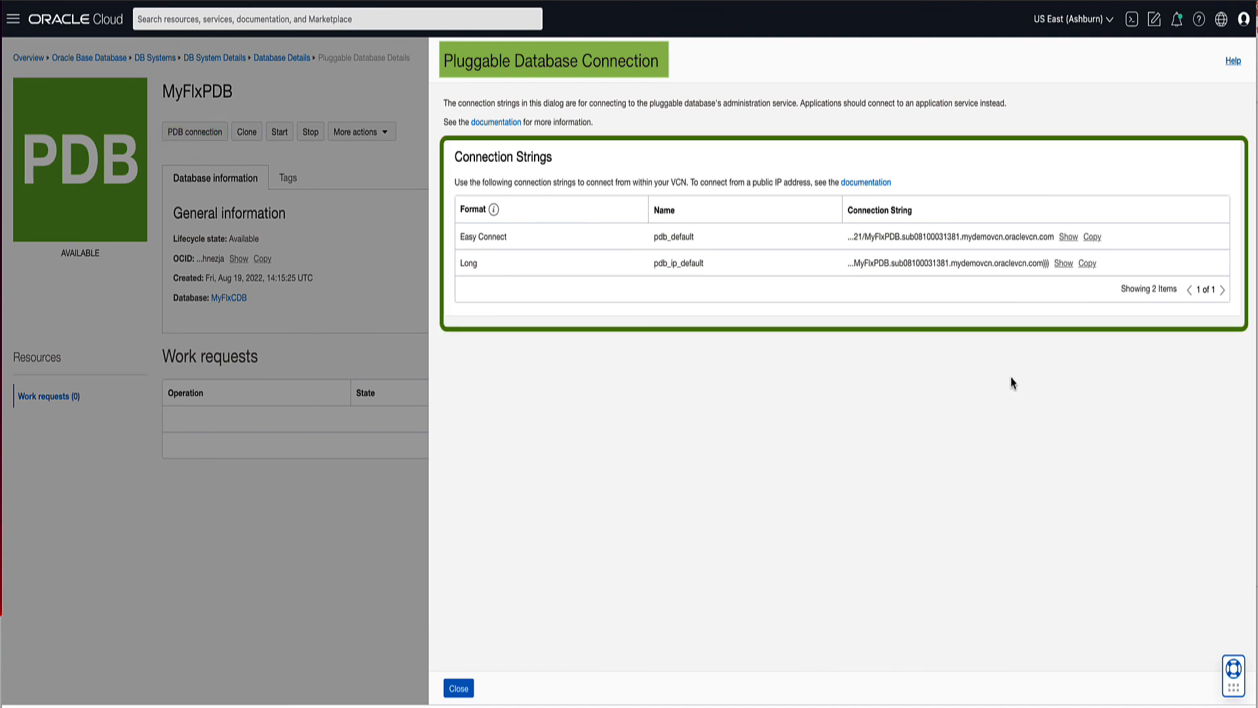
{"action": "mouse_move", "coordinate": [1067, 353]}
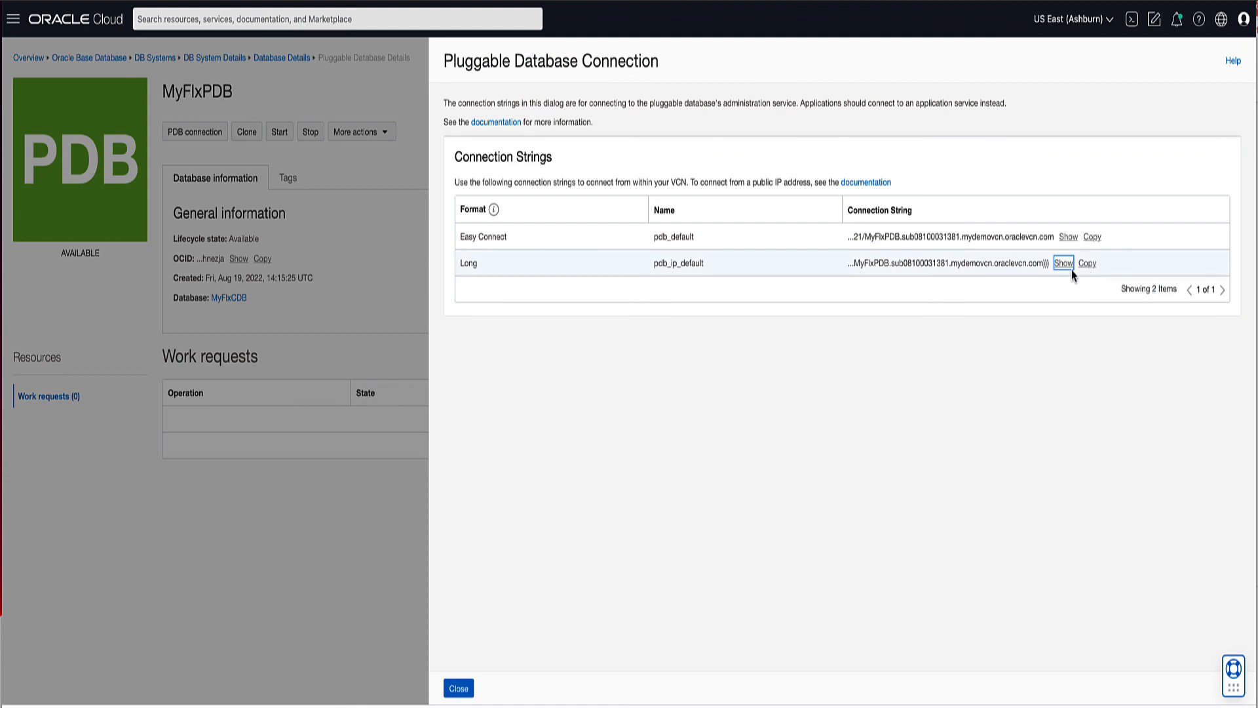
{"action": "left_click", "coordinate": [1063, 263]}
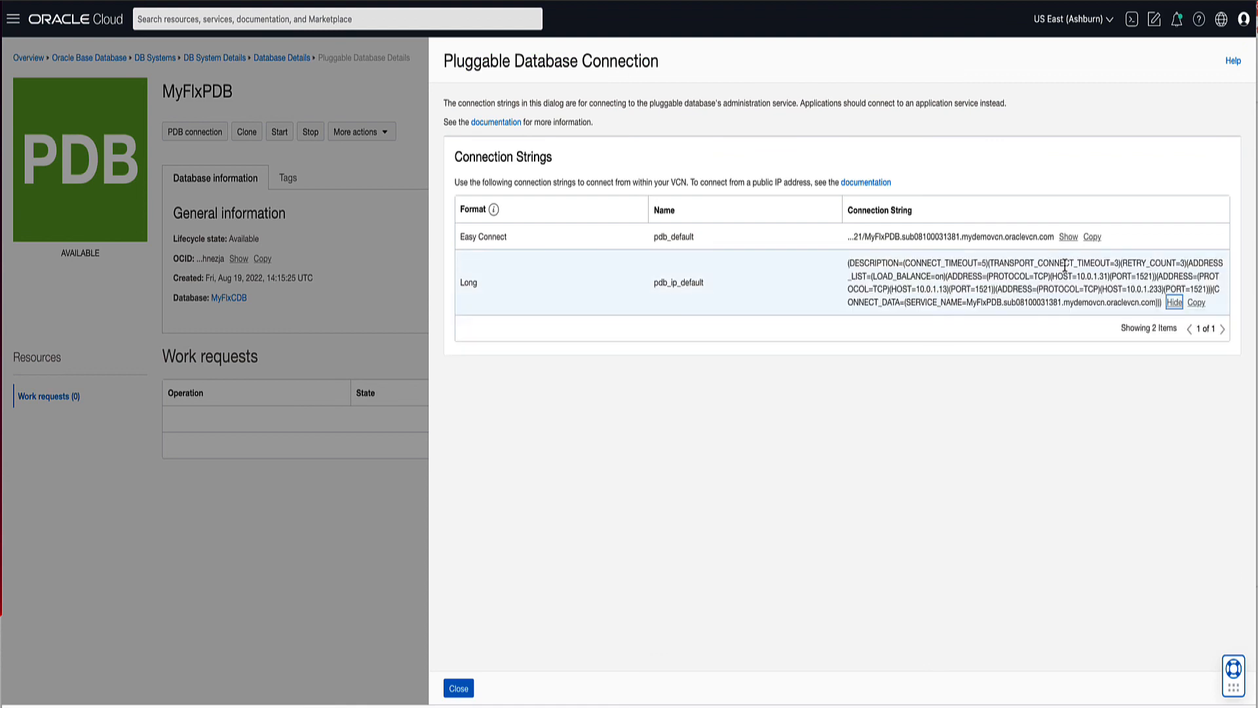
{"action": "mouse_move", "coordinate": [1022, 478]}
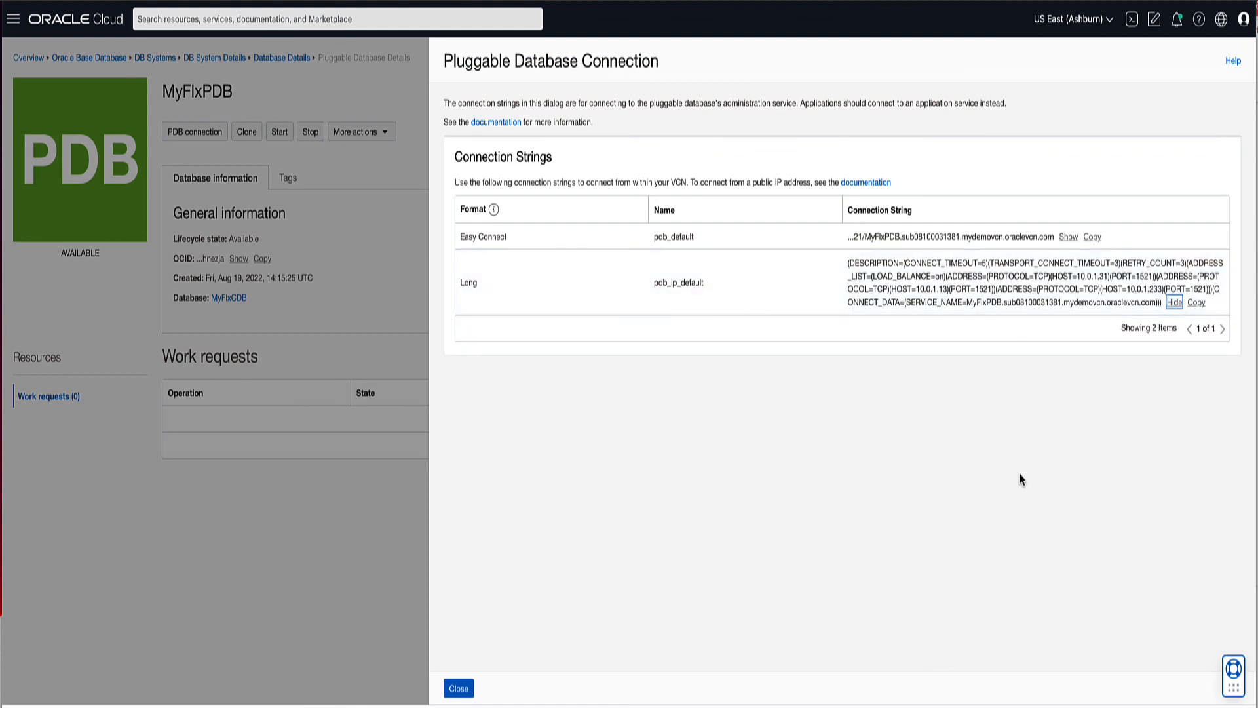